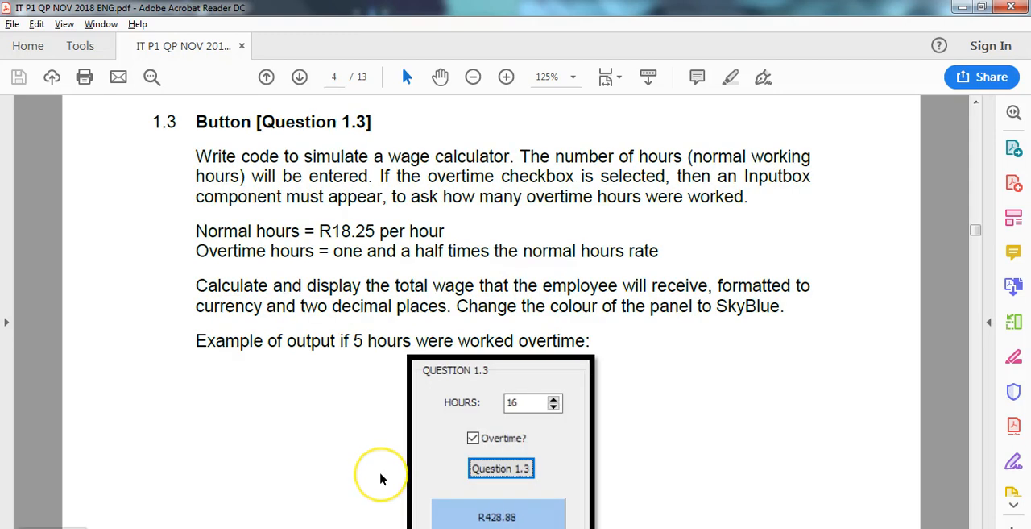
mouse_move(382, 478)
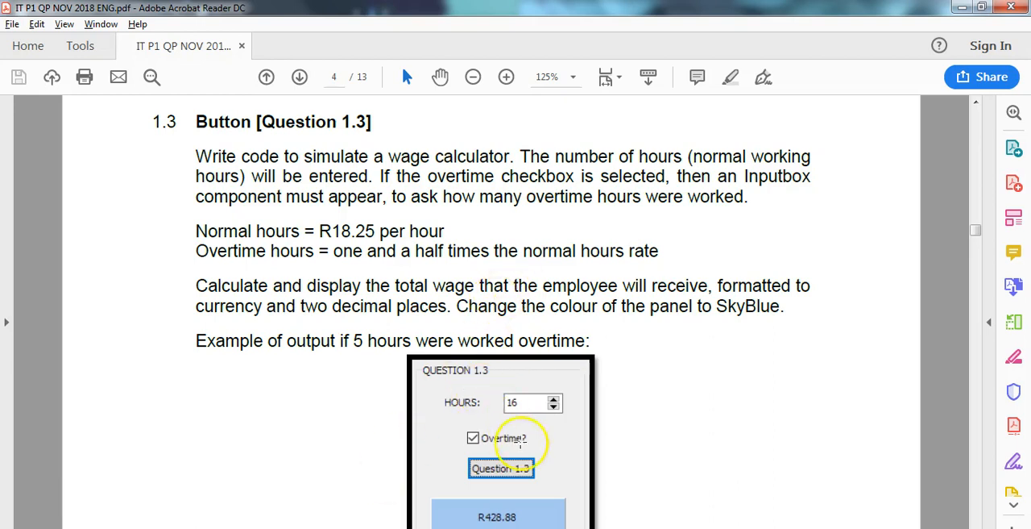
mouse_move(333, 193)
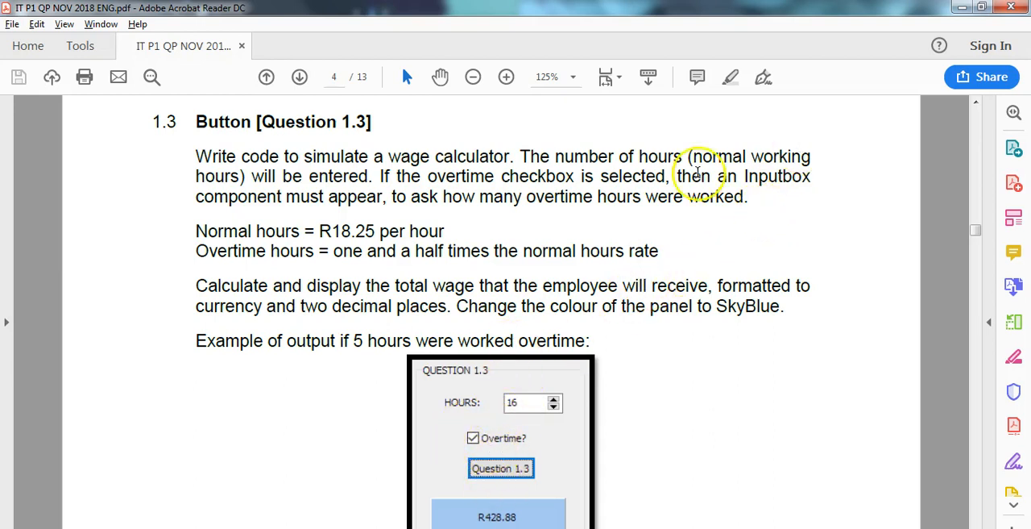
mouse_move(649, 245)
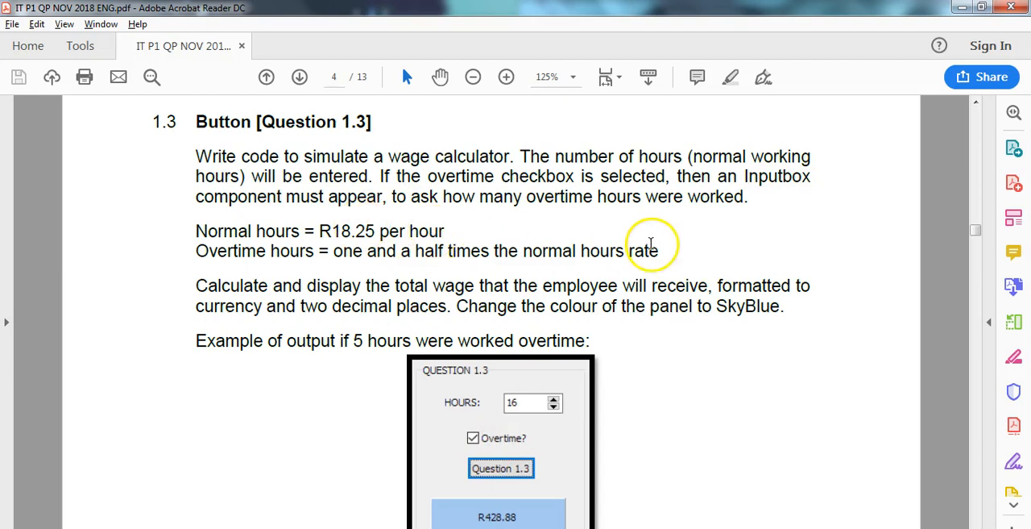
mouse_move(601, 231)
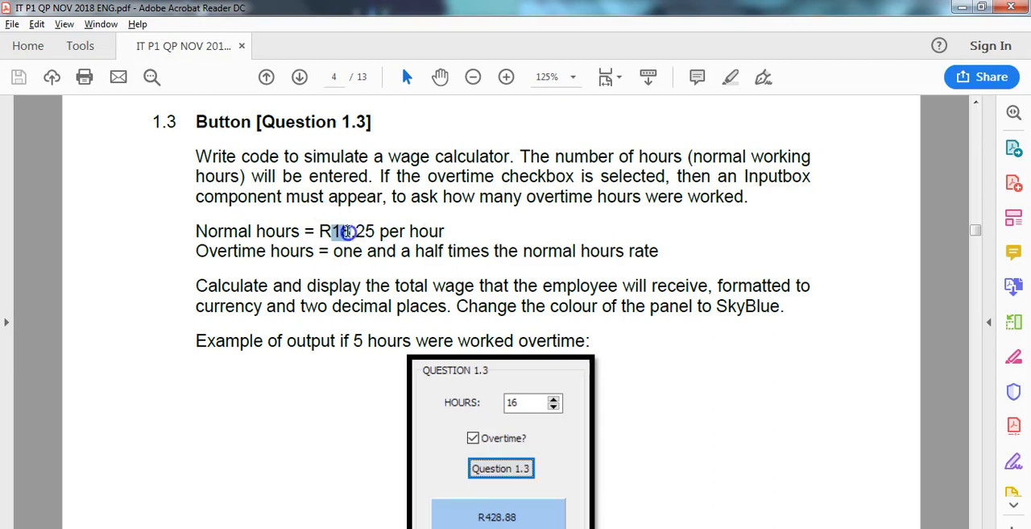
- Create the Question 1.3 click handler and declare 'var iNHours, iOHours : integer'
double_click(344, 231)
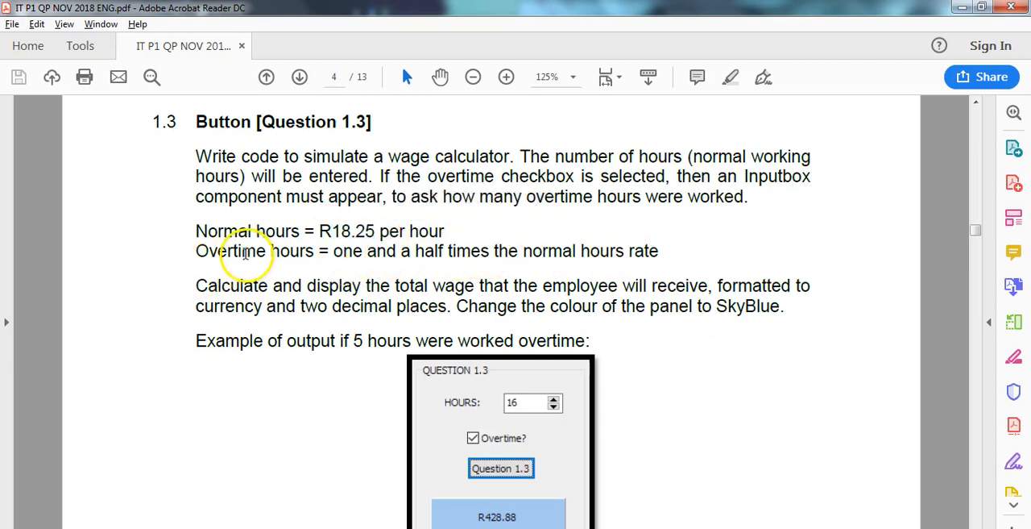
mouse_move(398, 302)
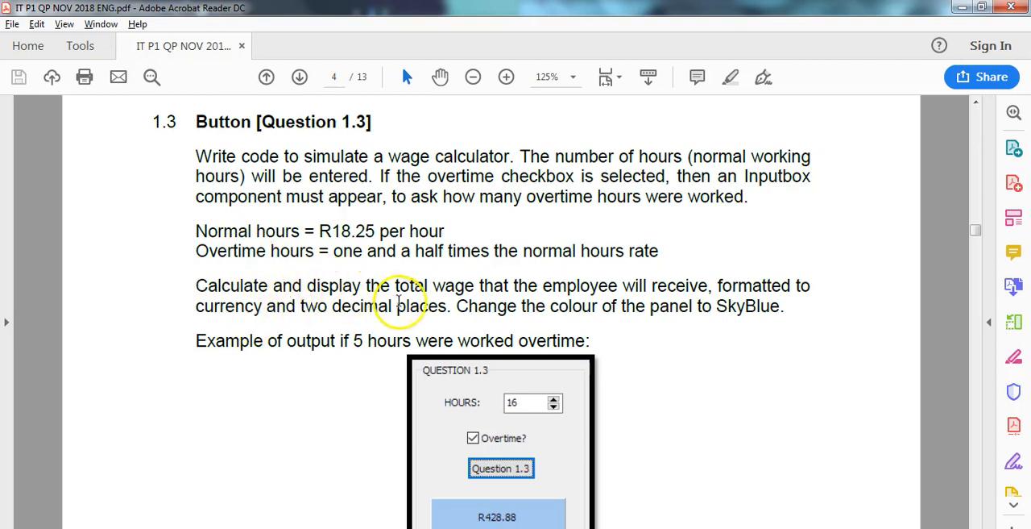
mouse_move(481, 500)
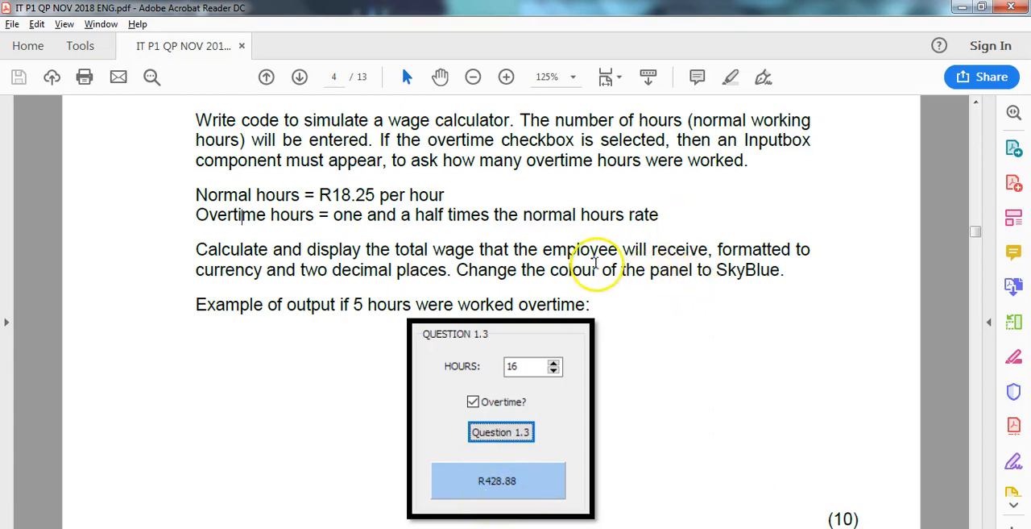
mouse_move(407, 332)
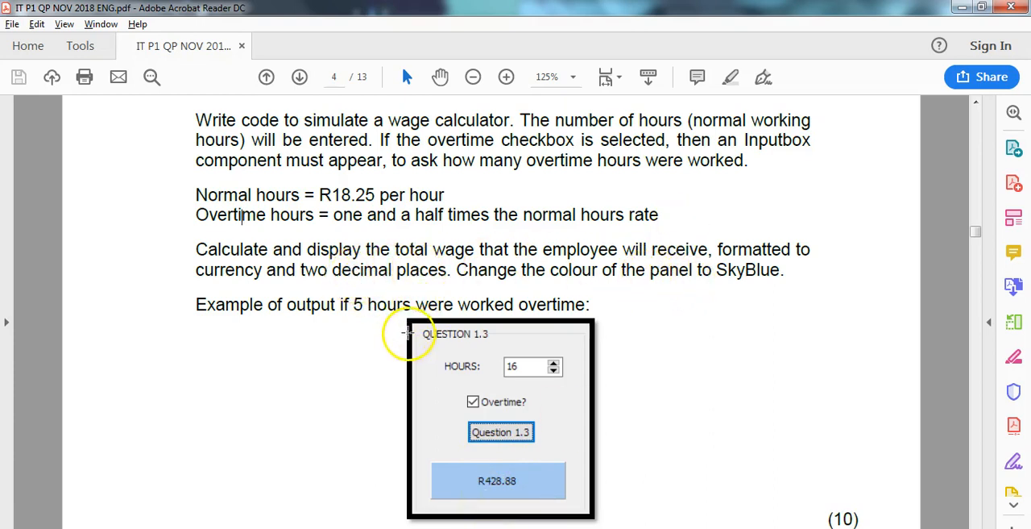
mouse_move(269, 321)
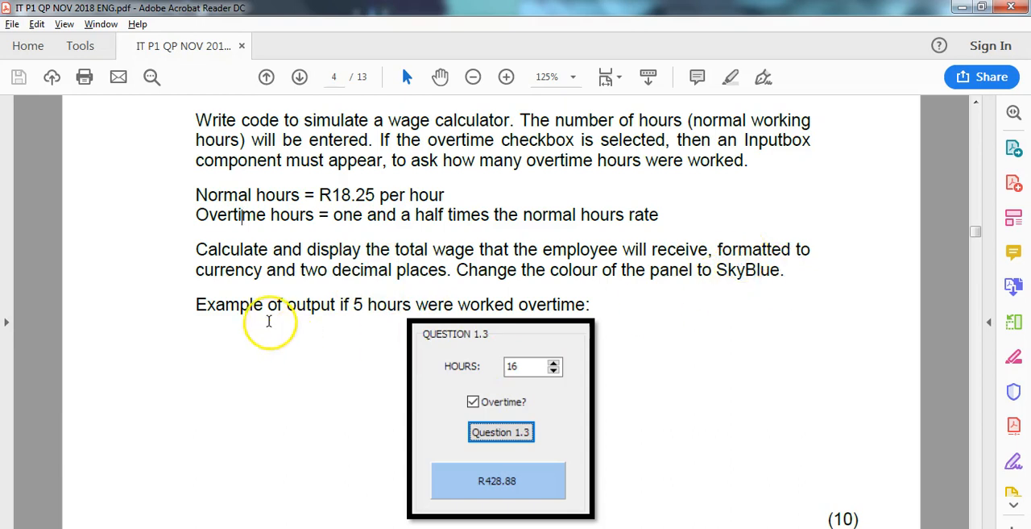
mouse_move(508, 365)
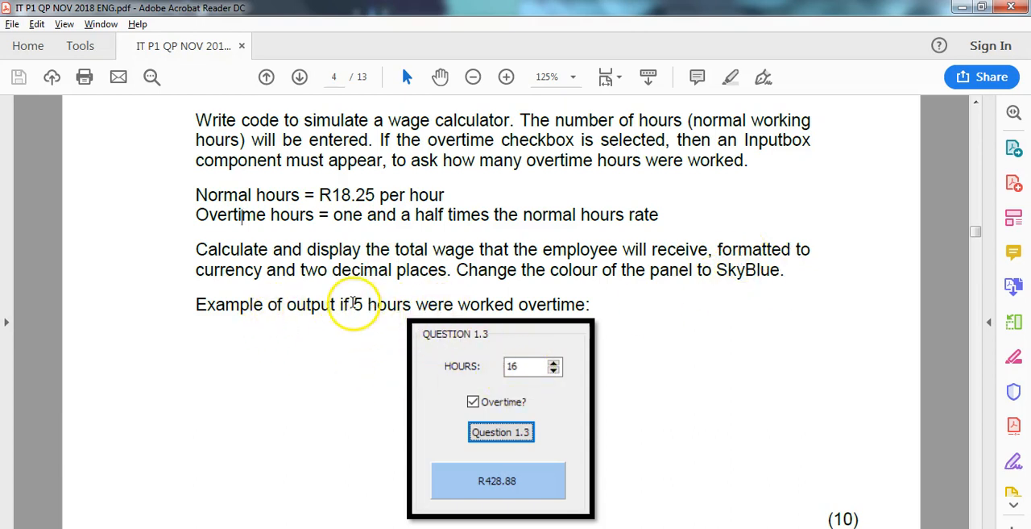
mouse_move(508, 480)
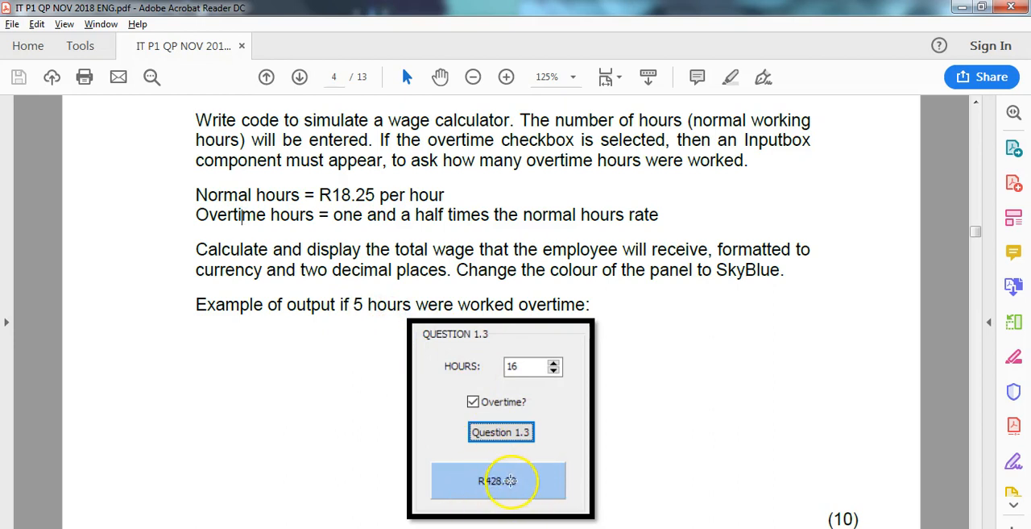
mouse_move(508, 481)
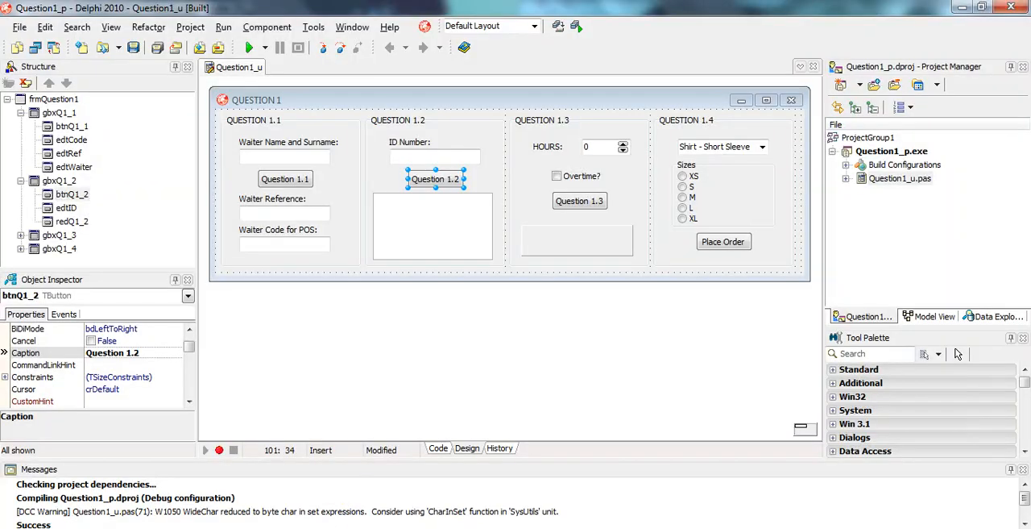
mouse_move(600, 147)
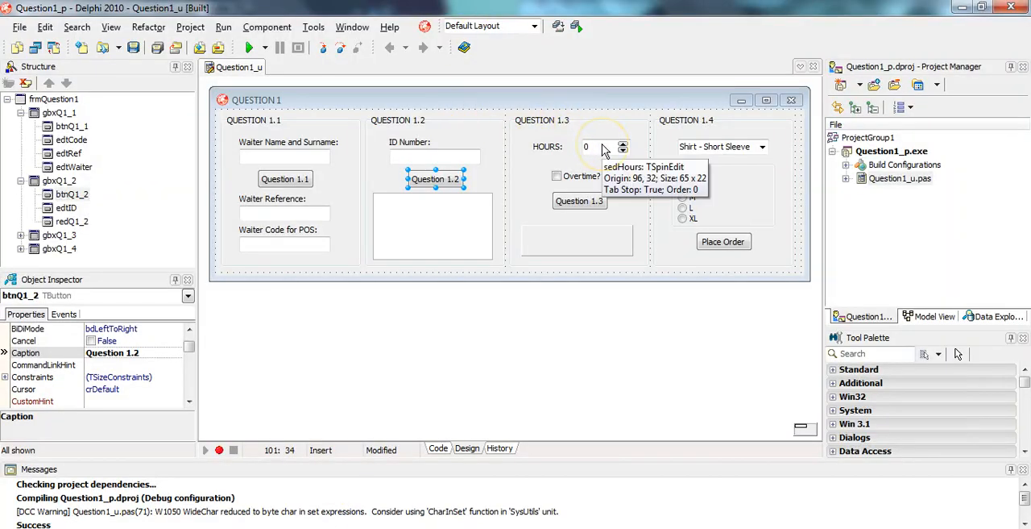
mouse_move(573, 178)
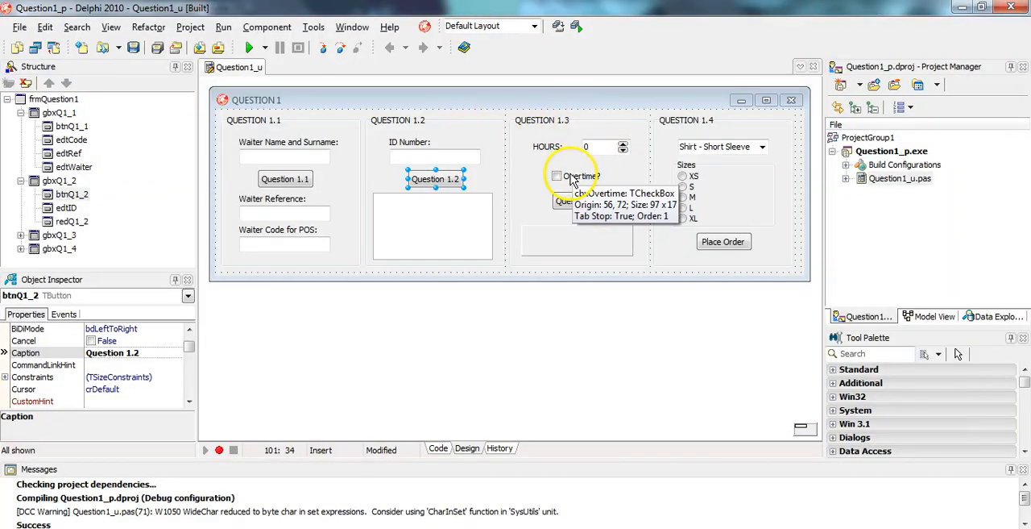
mouse_move(580, 201)
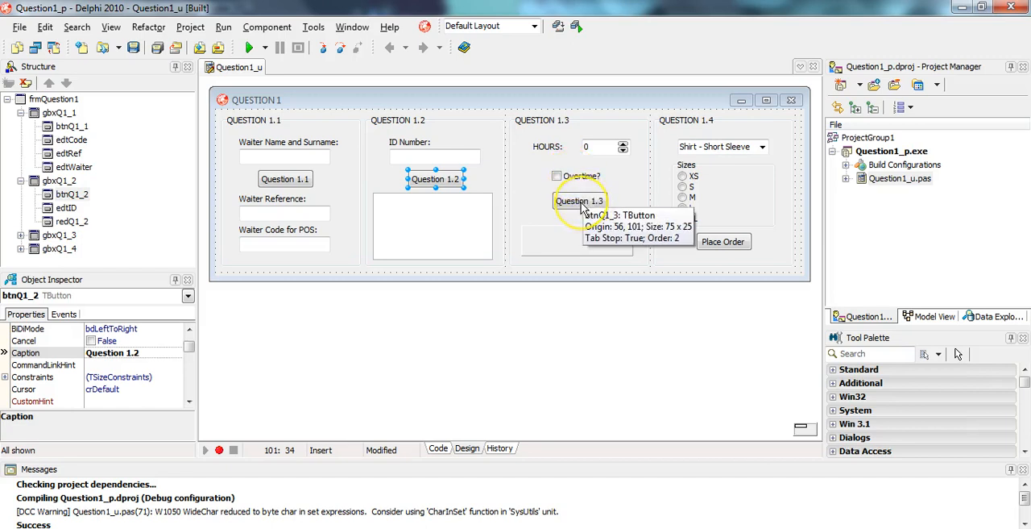
double_click(579, 201)
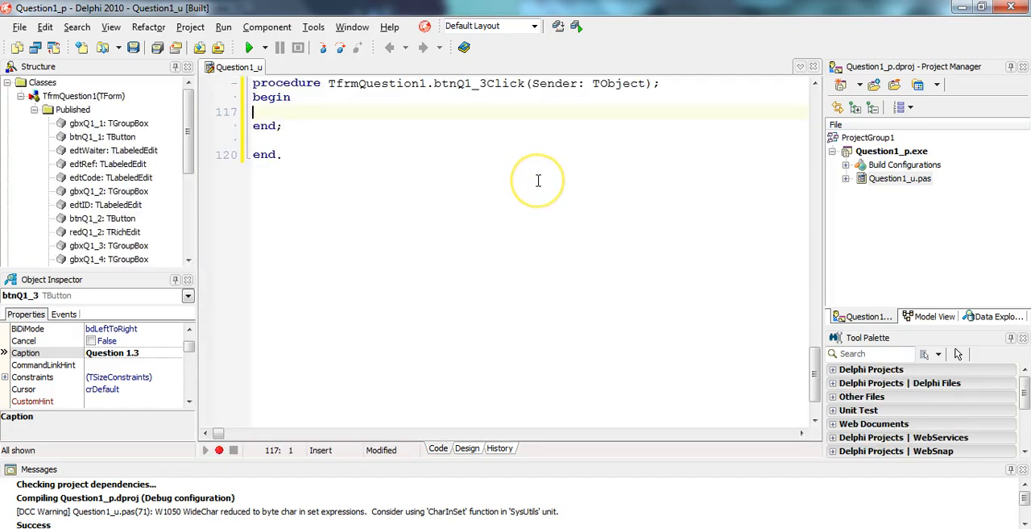
type("var")
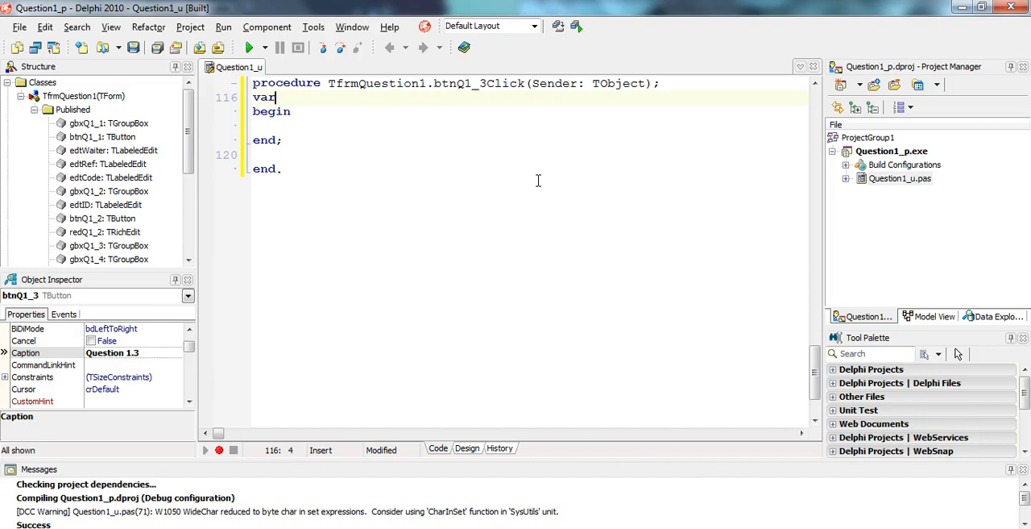
type("i")
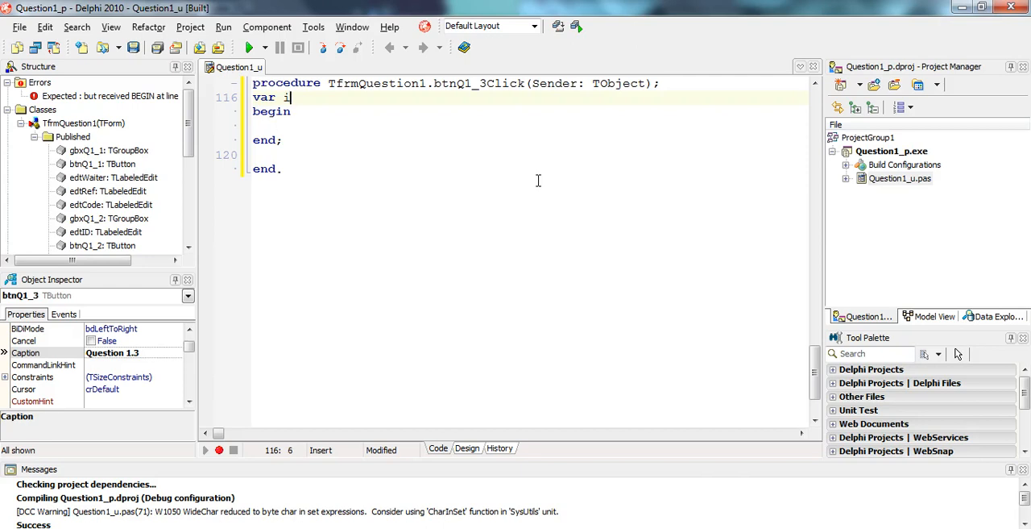
type("NH")
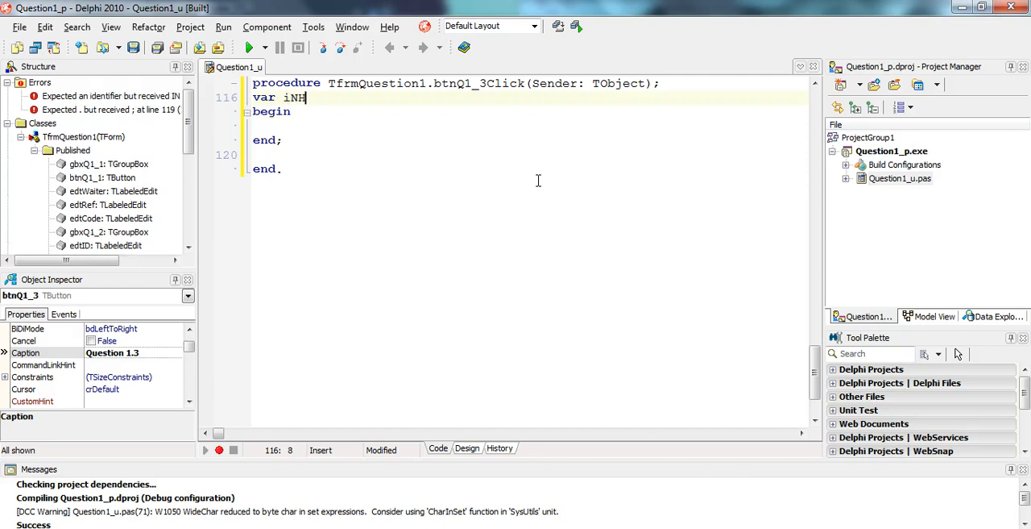
type("Hours,")
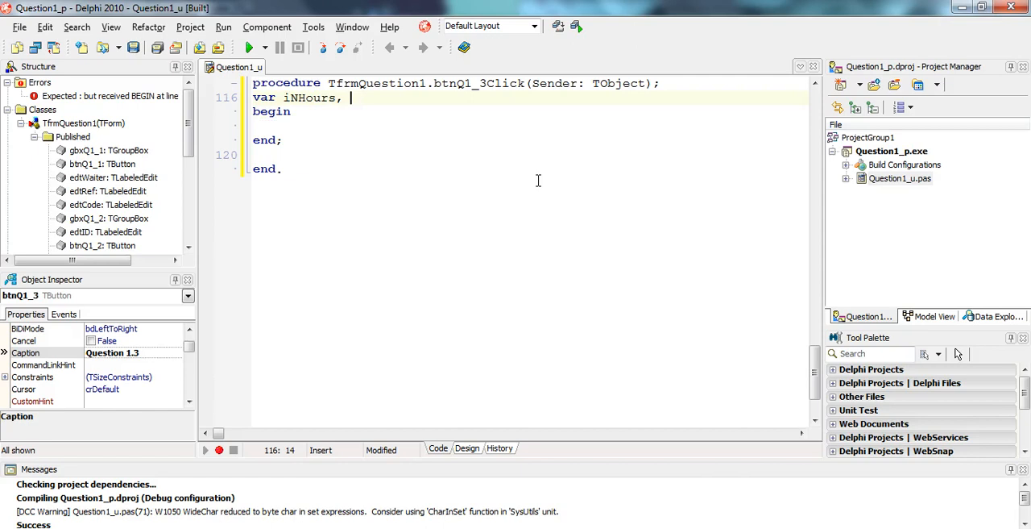
type("iOHou")
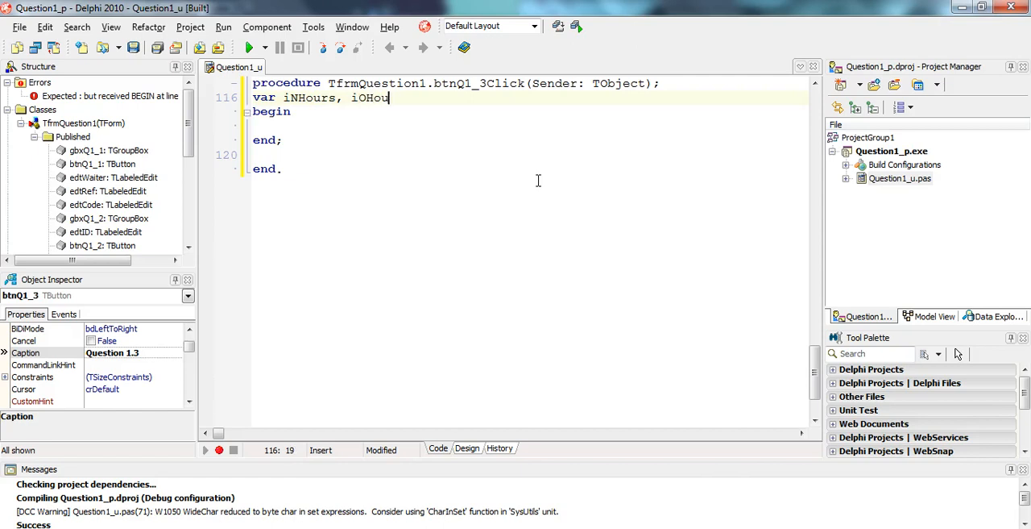
type("rs : int")
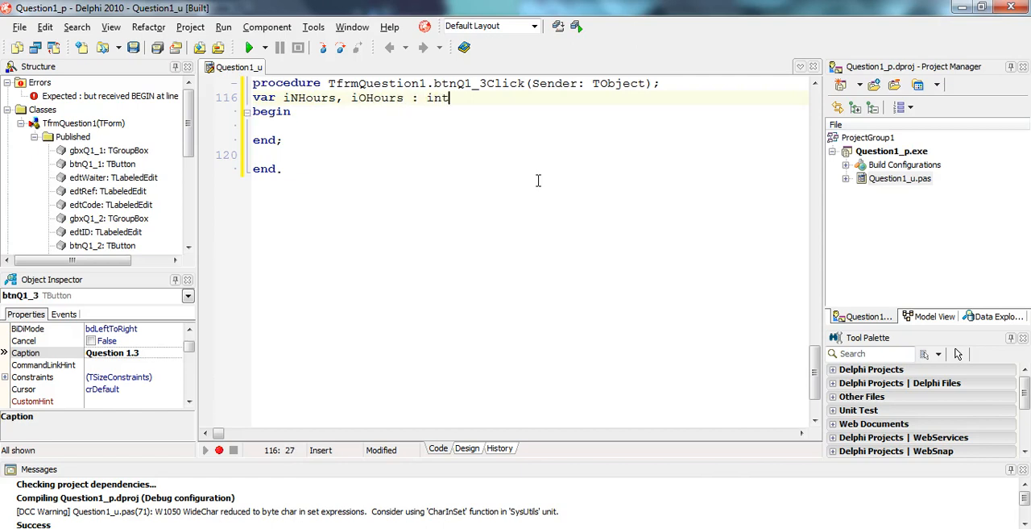
type("eger ;")
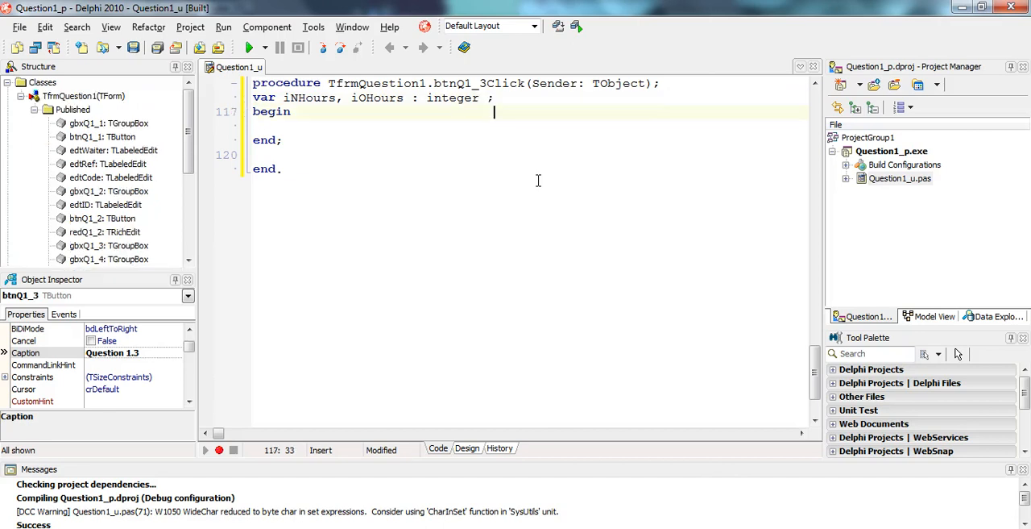
- Add 'iNHours := sedHours.Value' as the handler's first statement, picking Value from Code Insight
type("i")
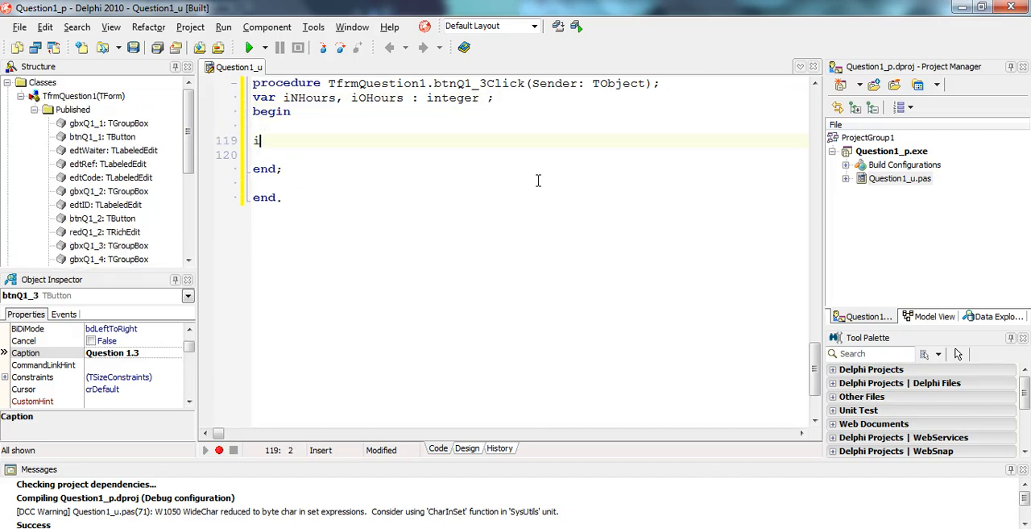
type("NHours")
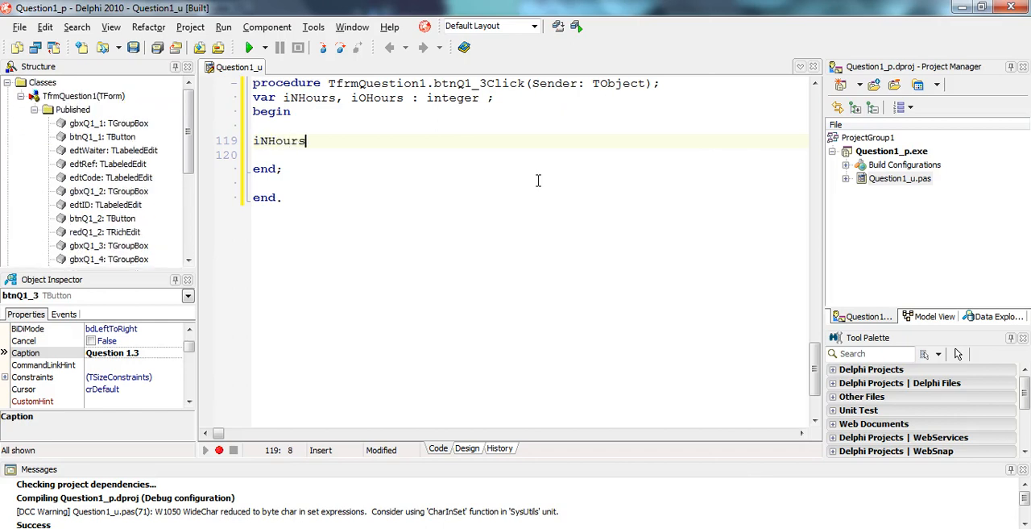
type(":= sed")
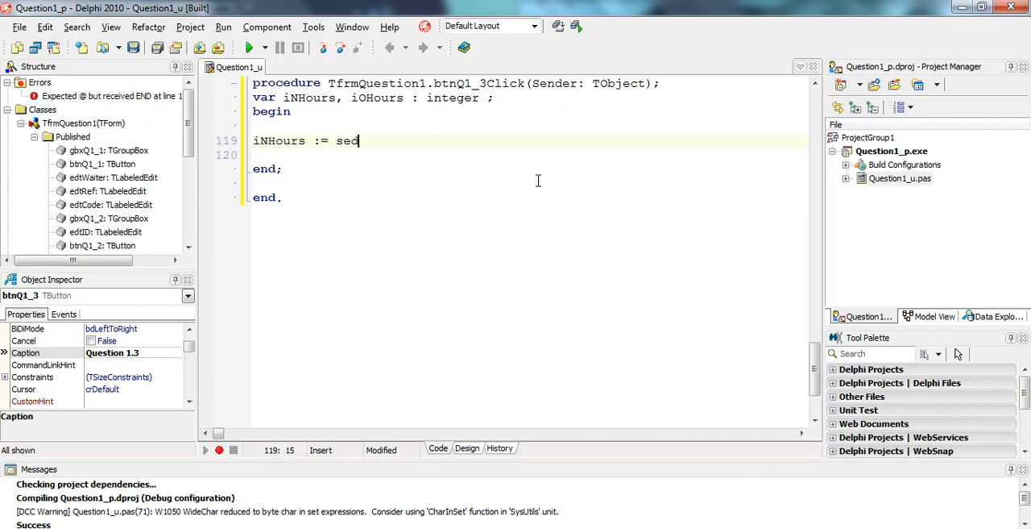
type("Hours")
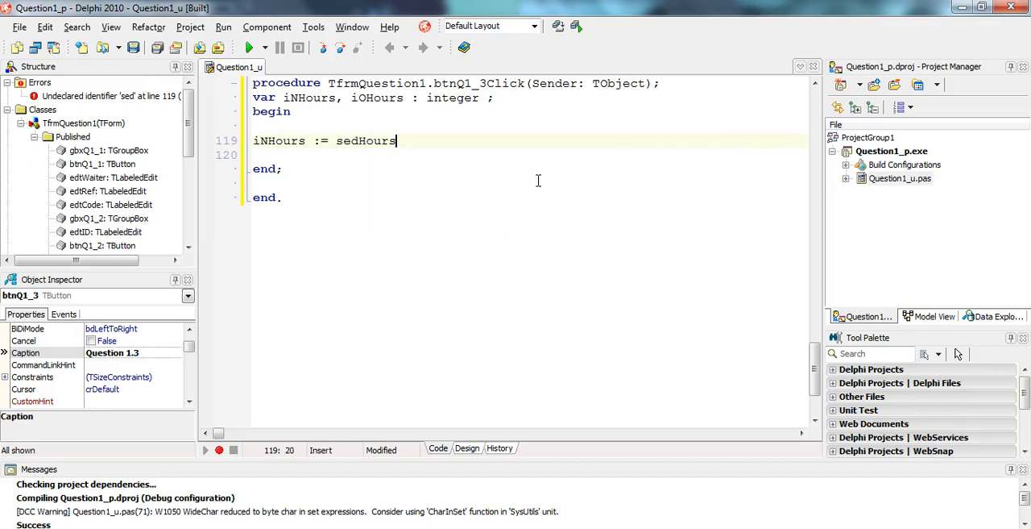
type(".")
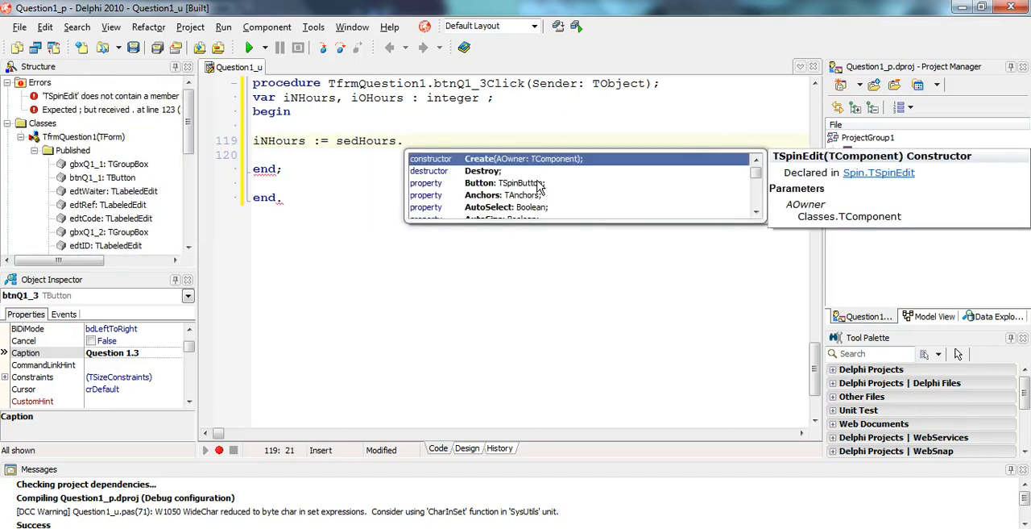
type("Value")
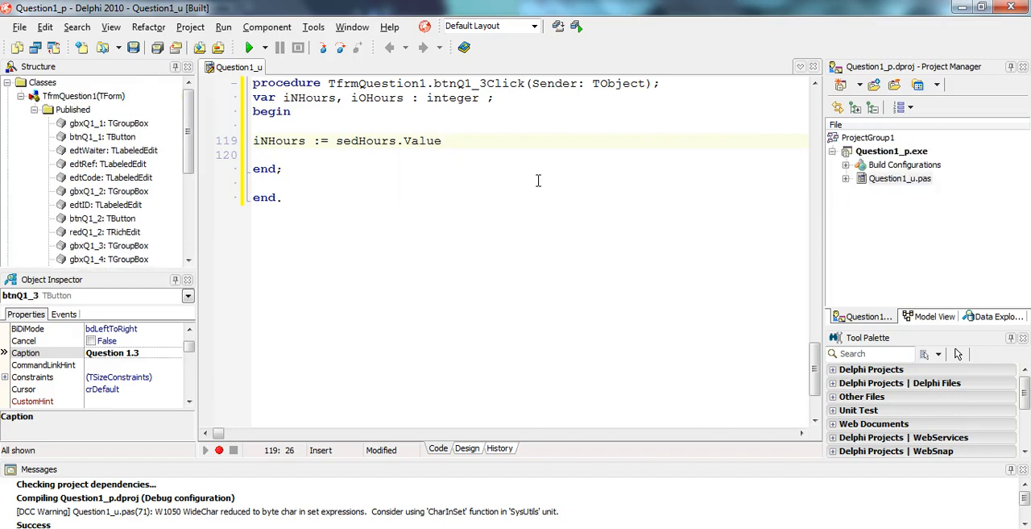
double_click(279, 141)
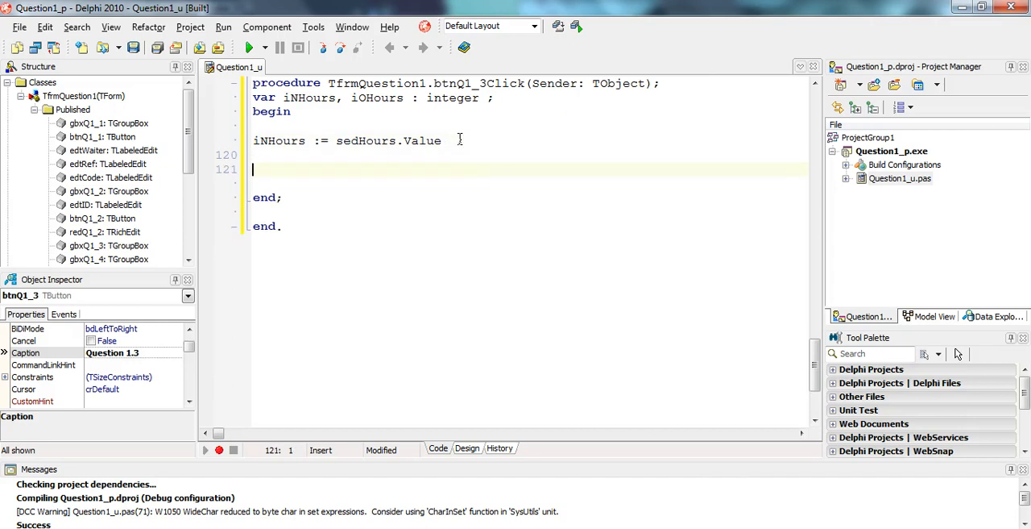
- Start an 'if cbxOvertime.Checked = true then begin' block
type("if")
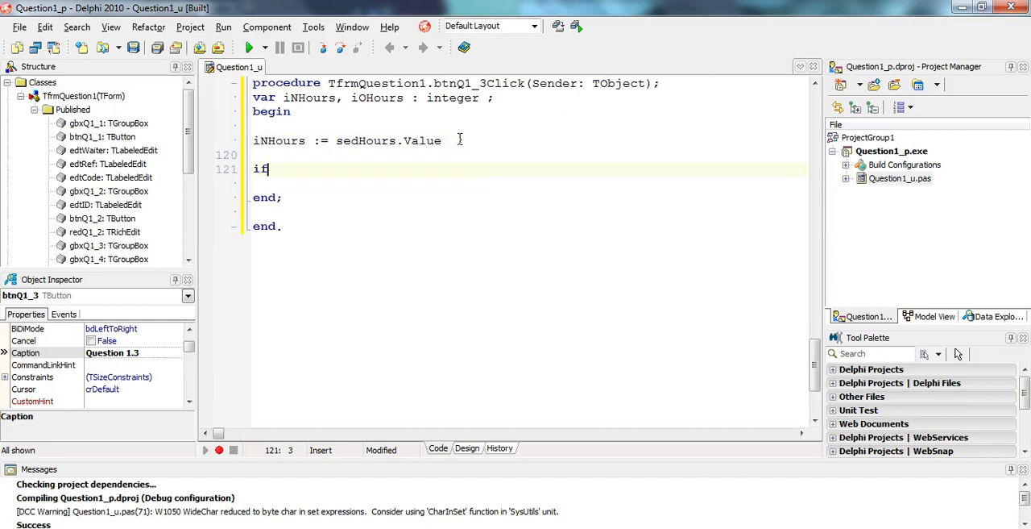
type("True then")
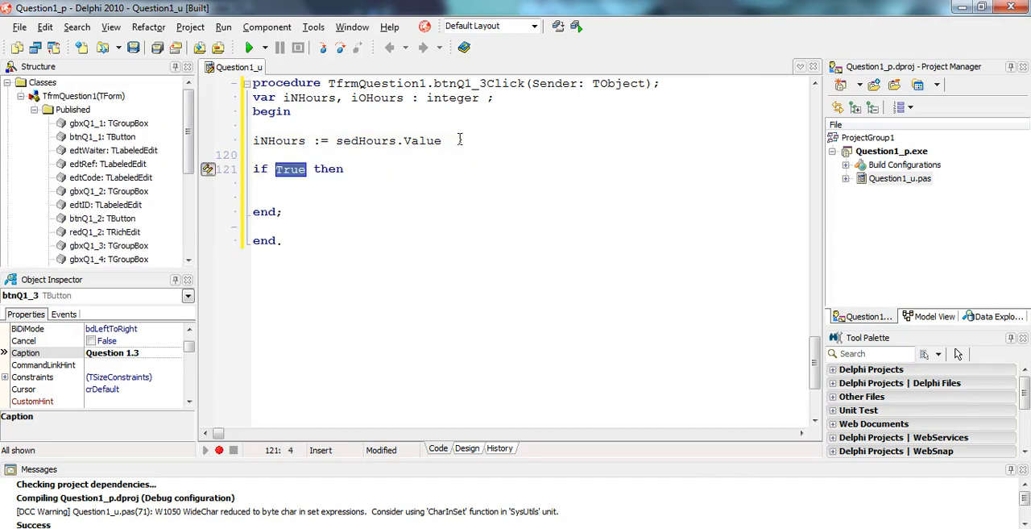
type("cbxOvertim")
left_click(528, 141)
type("  ;")
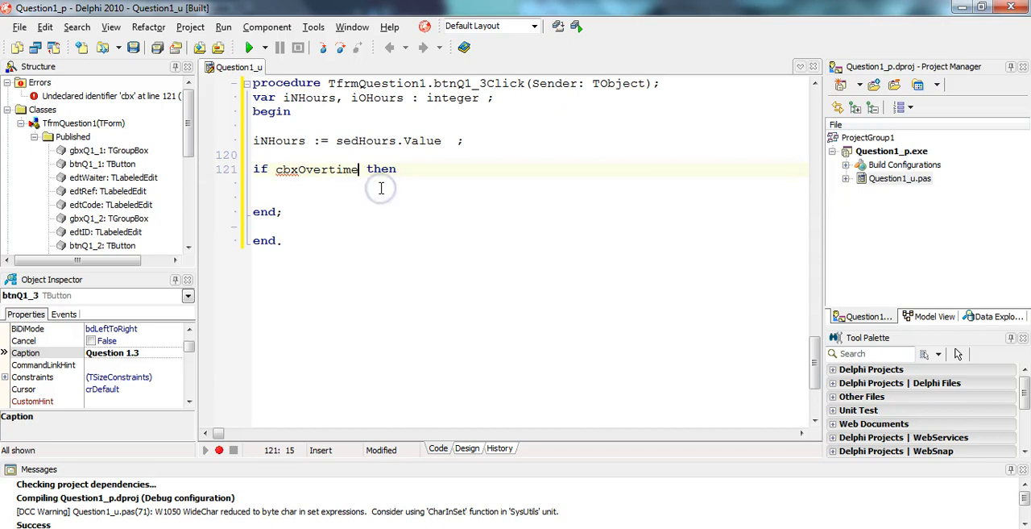
type(".Checked")
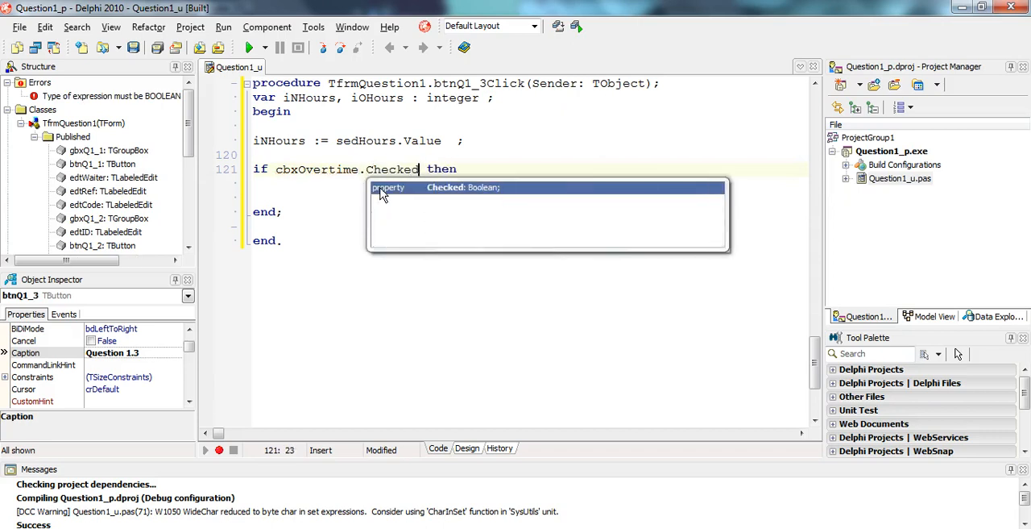
type("= true")
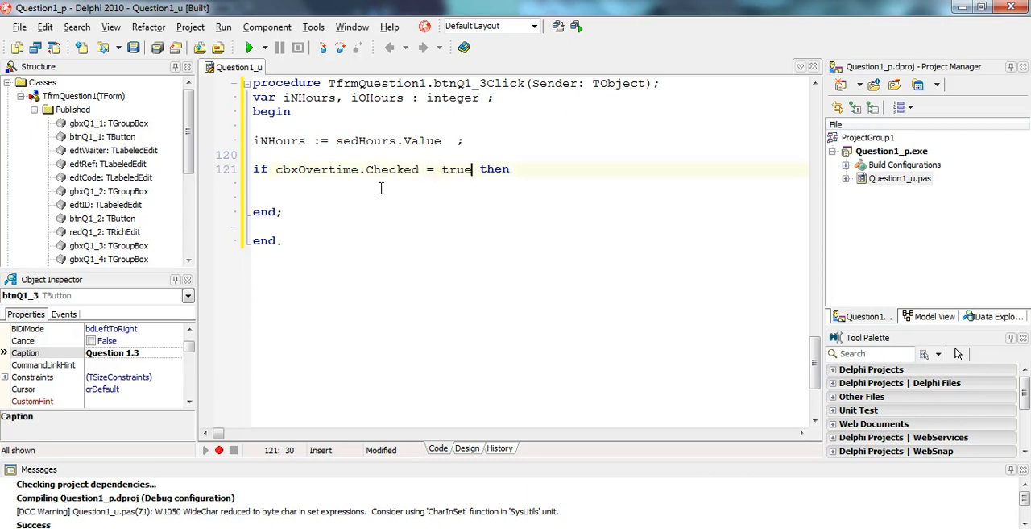
type("begin")
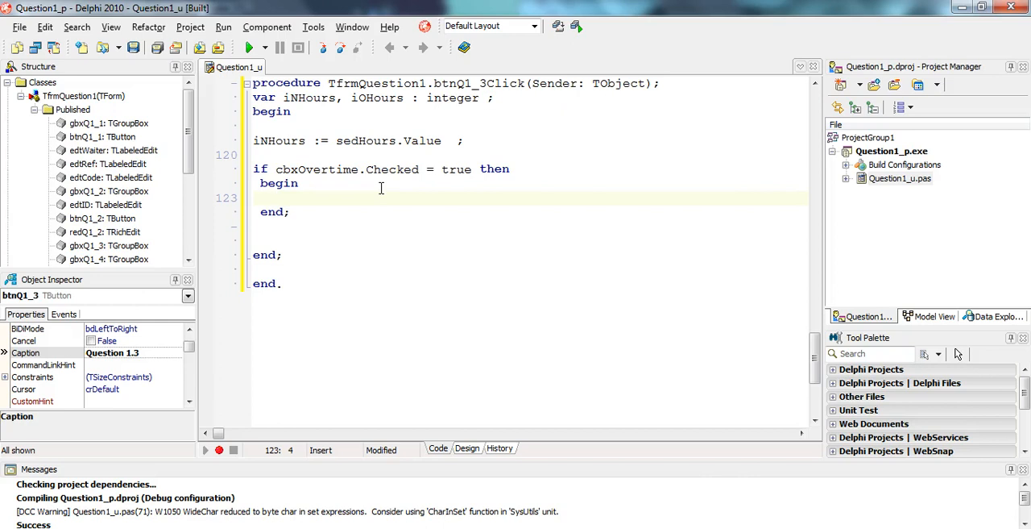
- Assign iOHours from InputBox('Overtime Hours', 'Please enter the number of overtime hours', '')
type("iOHour")
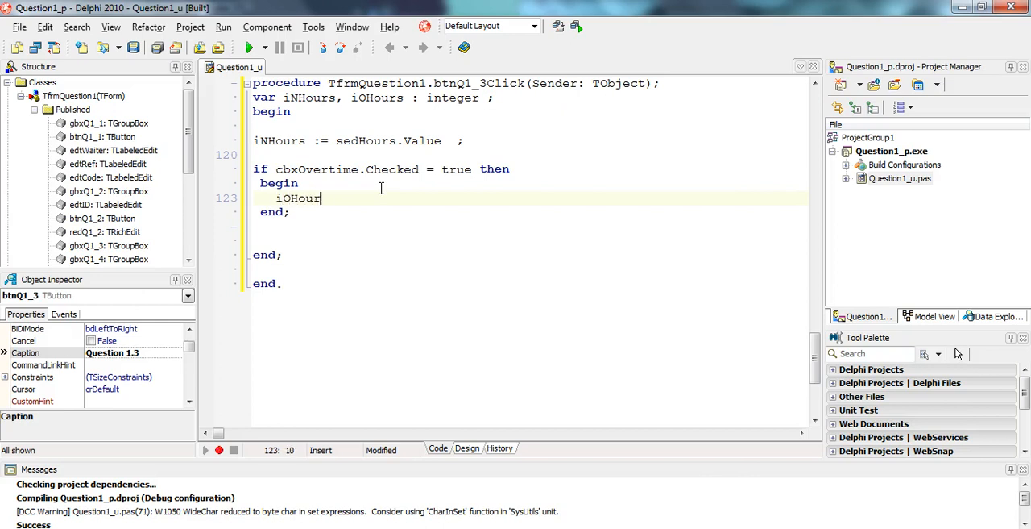
type("s :=")
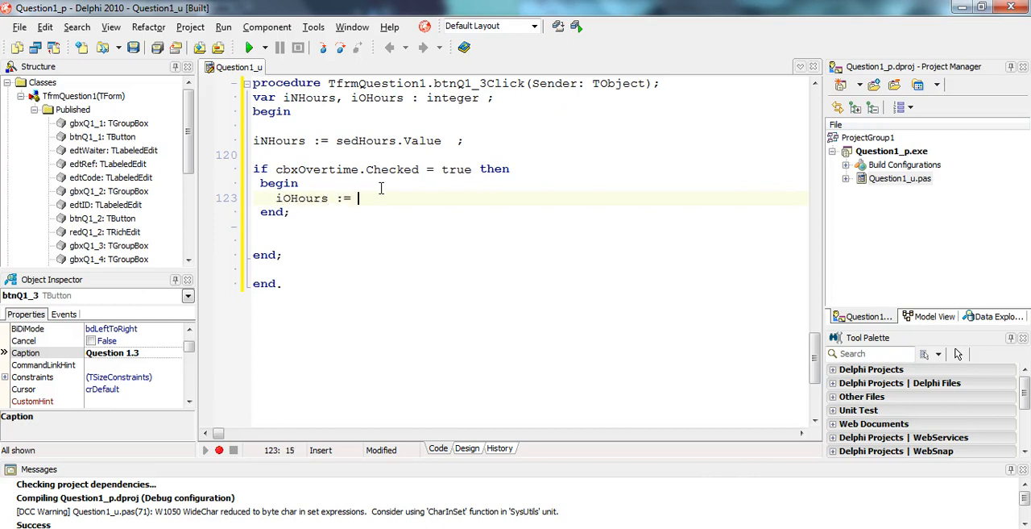
type("Inputbo")
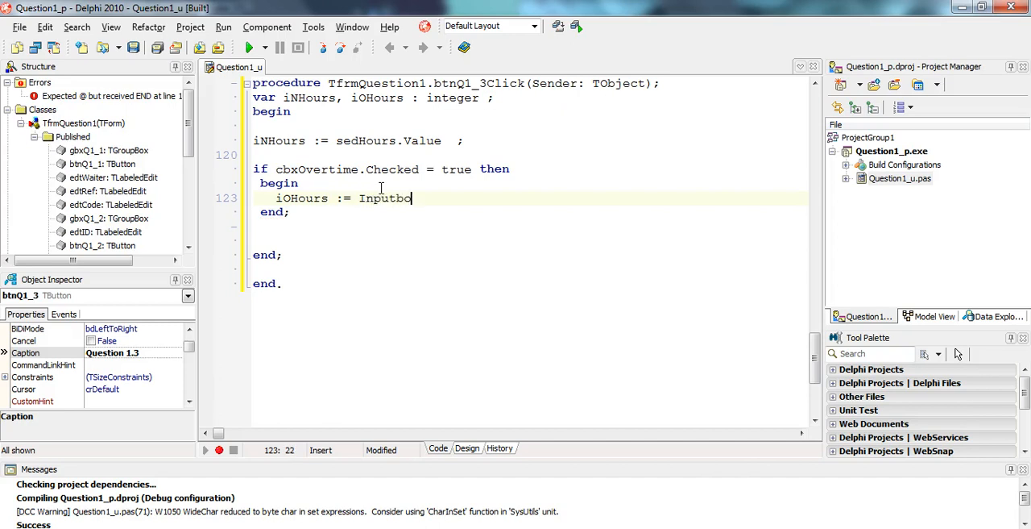
type("x(")
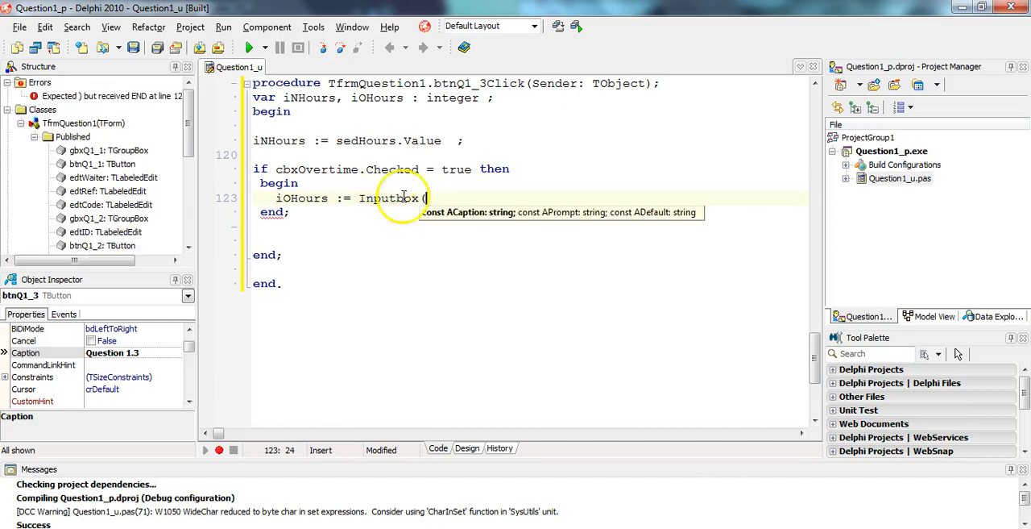
mouse_move(652, 201)
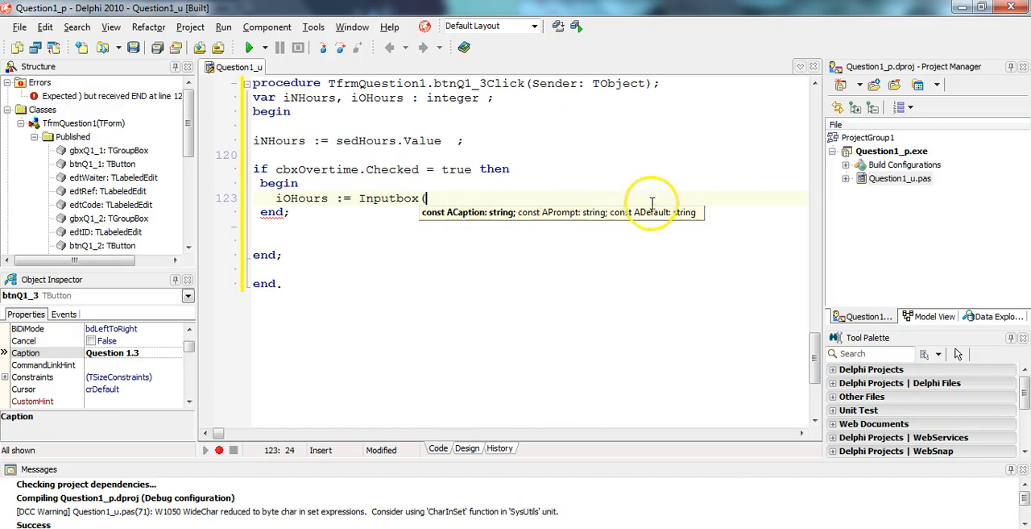
mouse_move(477, 169)
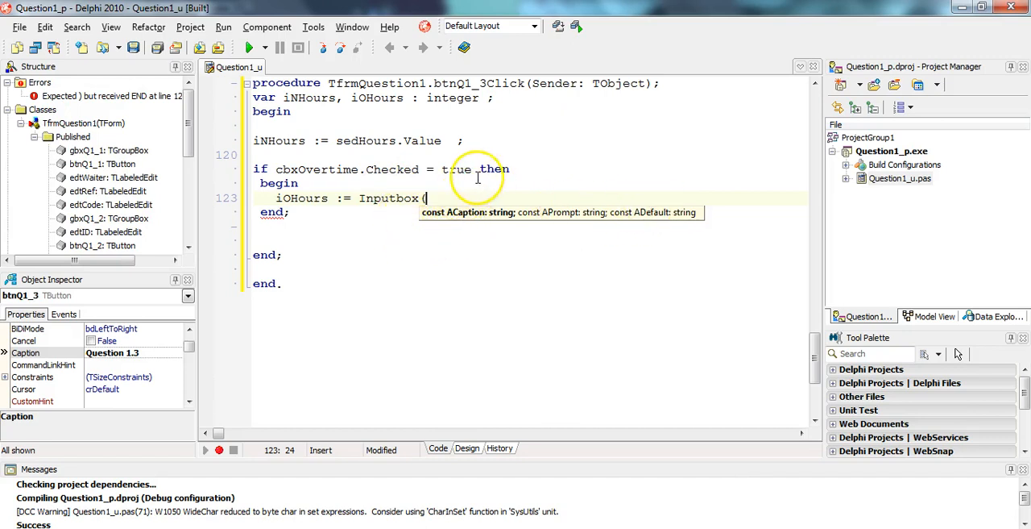
type("'Over")
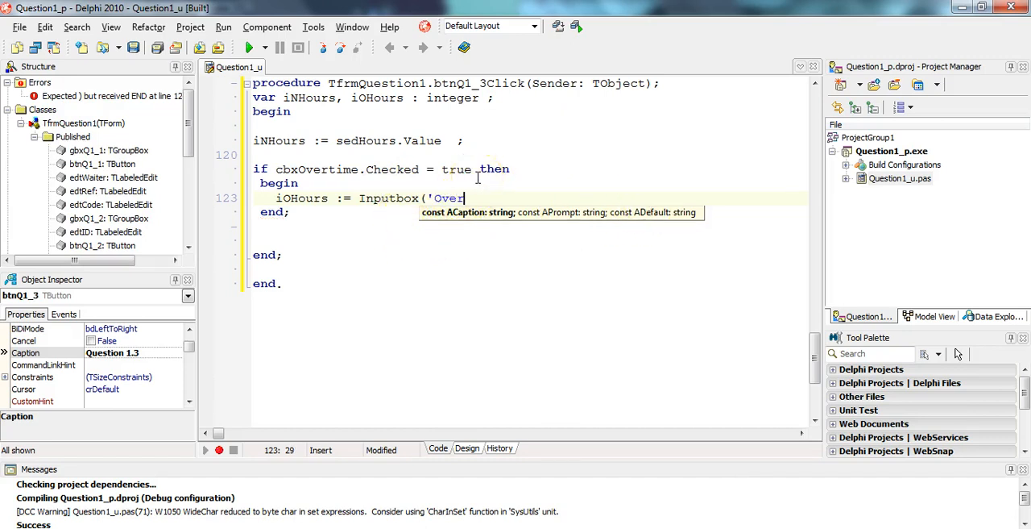
type("time Hours")
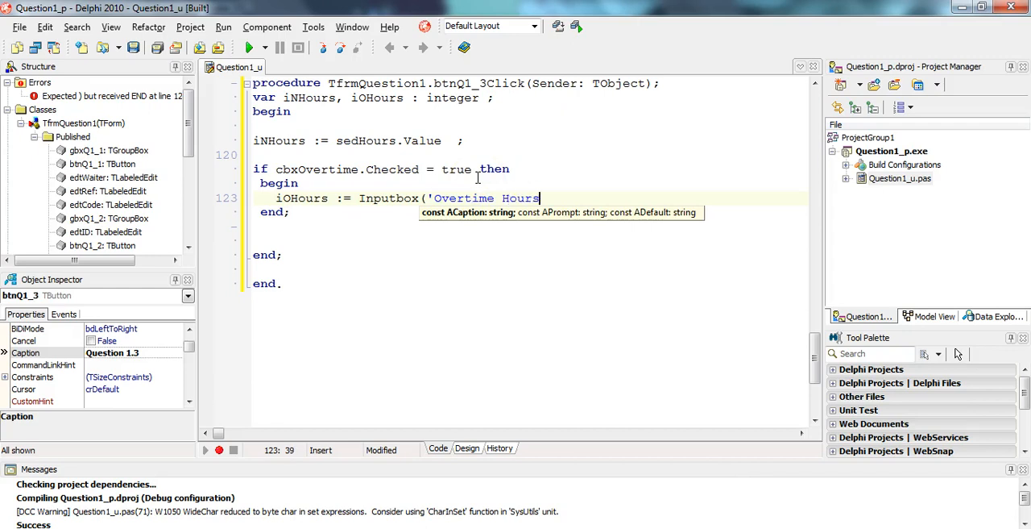
type(", '")
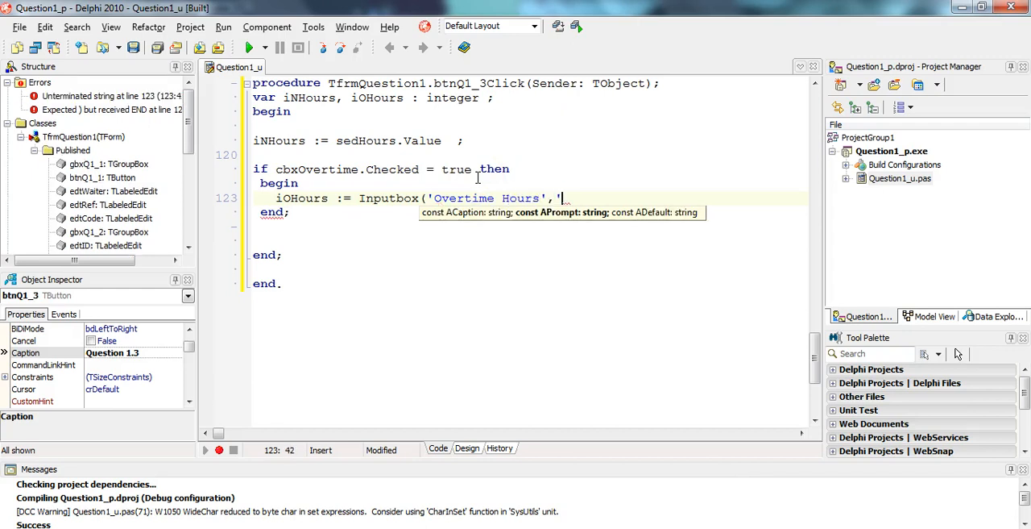
type("Please enter the")
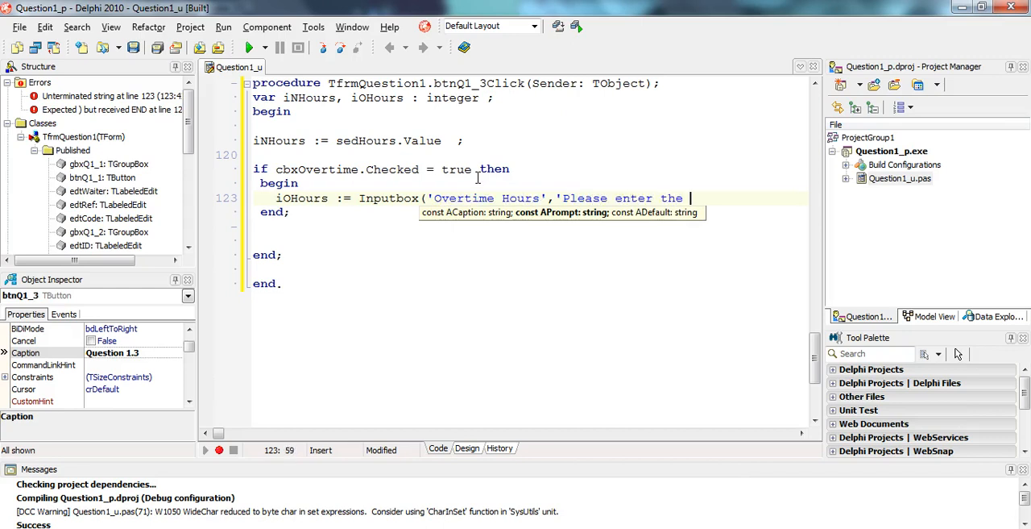
type("number")
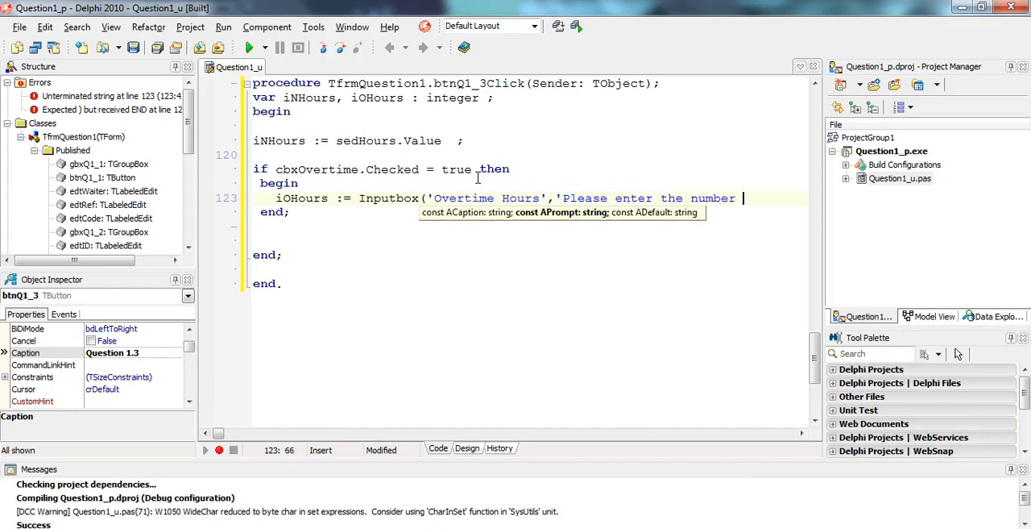
type("of overtime hou")
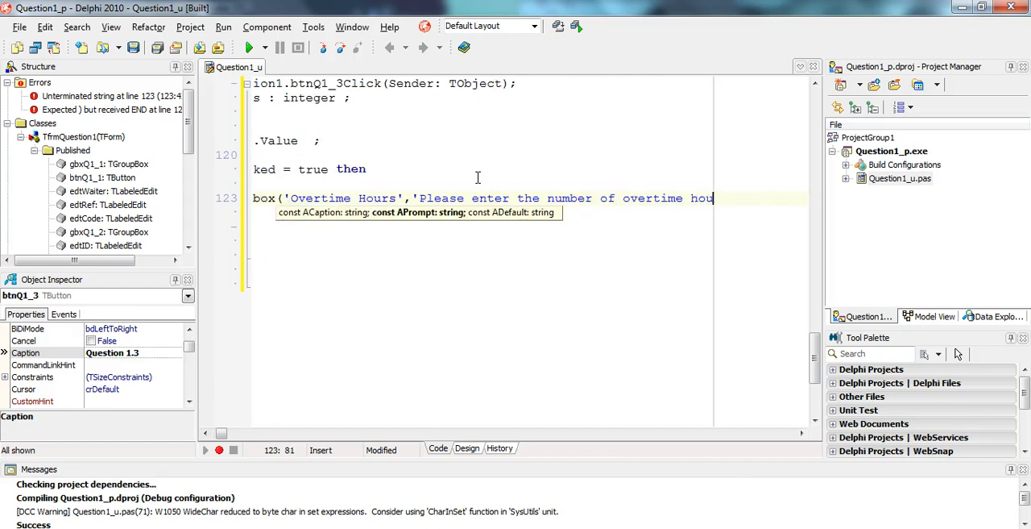
type("rs',")
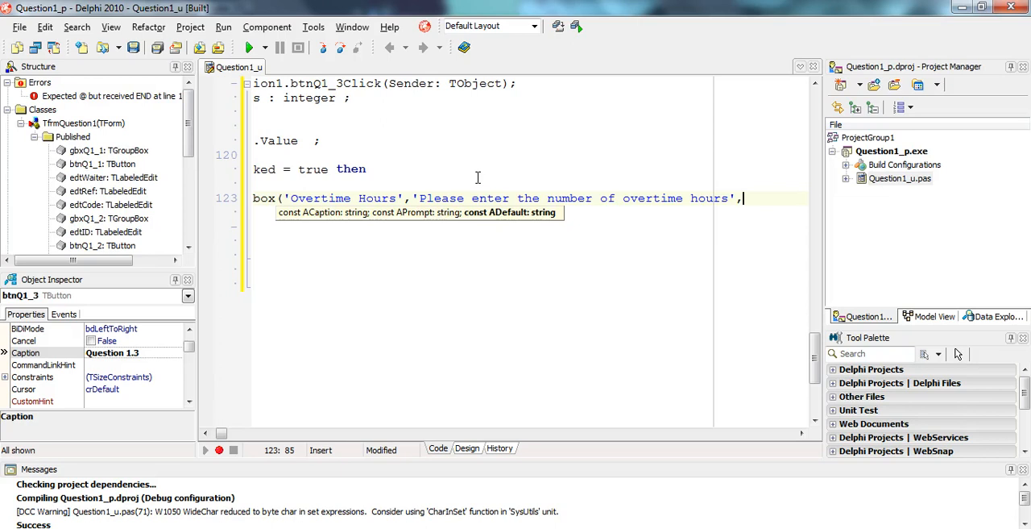
type("'')")
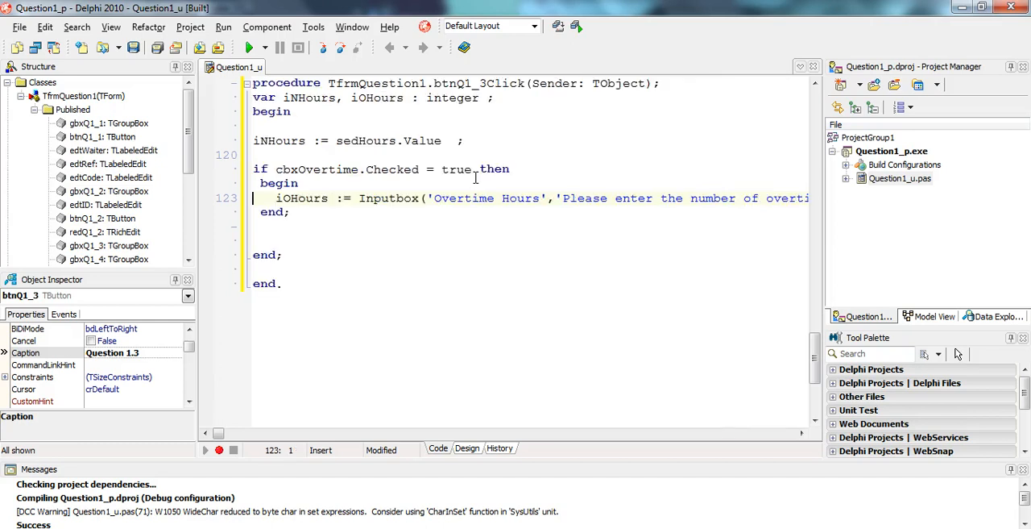
- Wrap the InputBox call in StrToInt so iOHours receives an integer
double_click(389, 198)
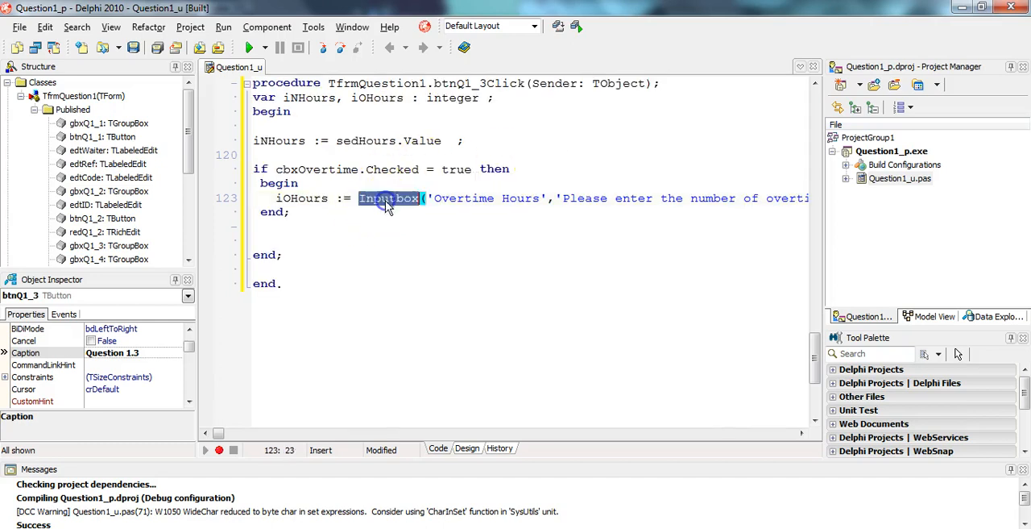
mouse_move(692, 174)
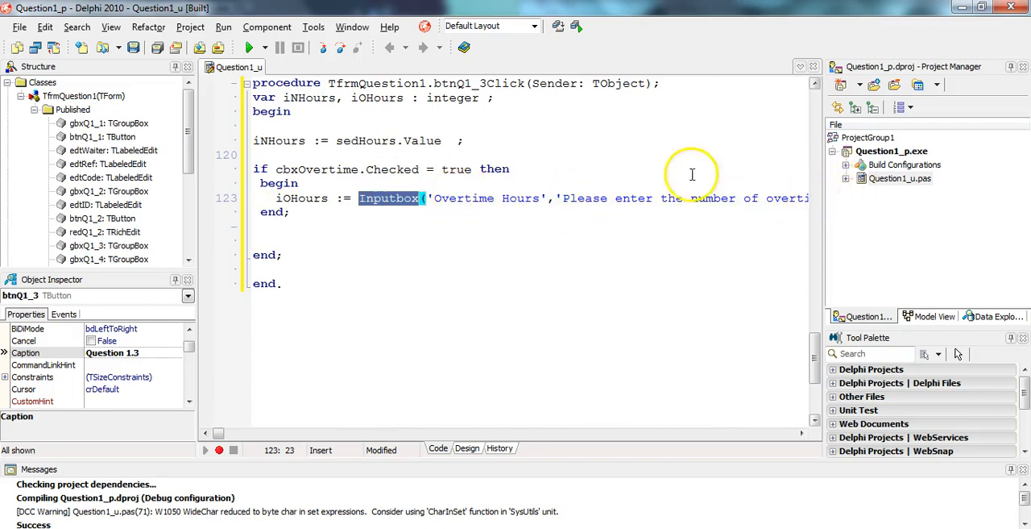
mouse_move(359, 198)
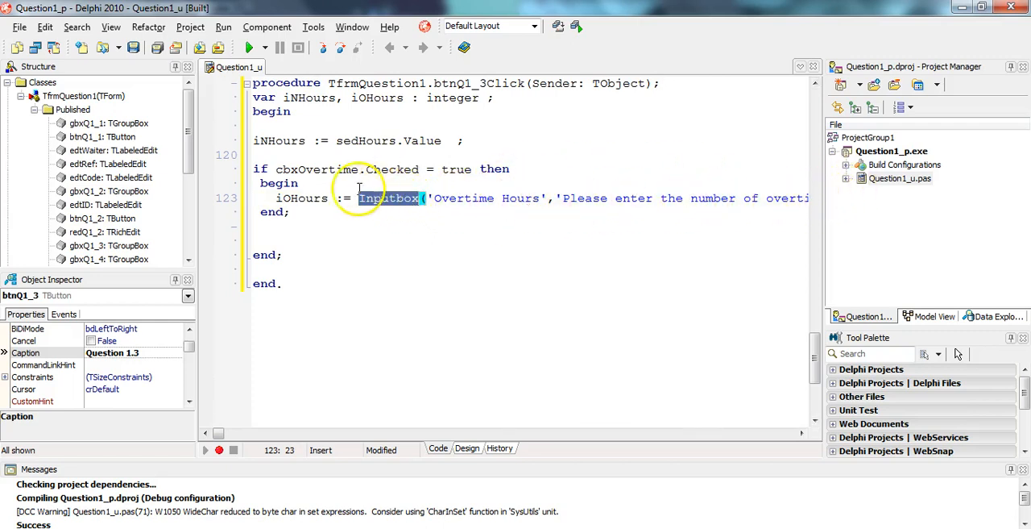
double_click(300, 199)
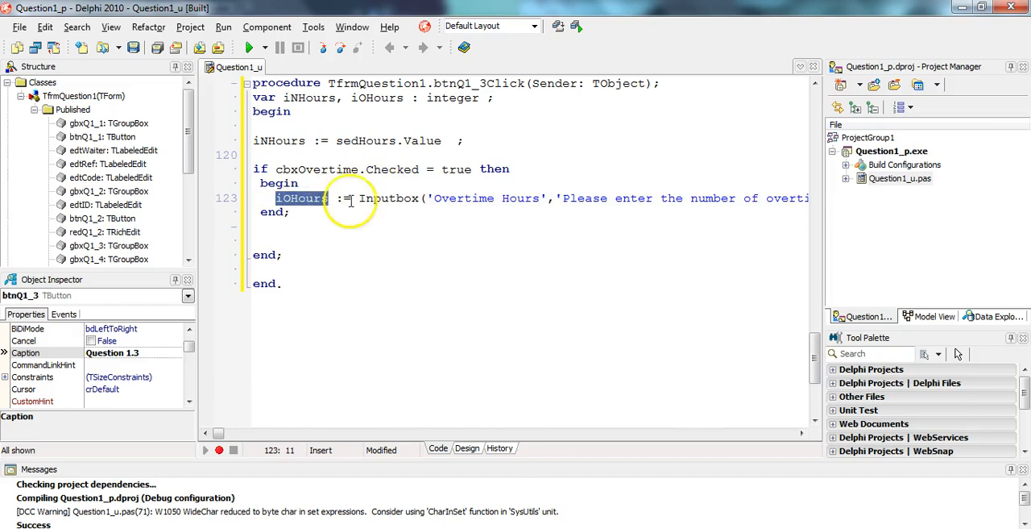
double_click(388, 198)
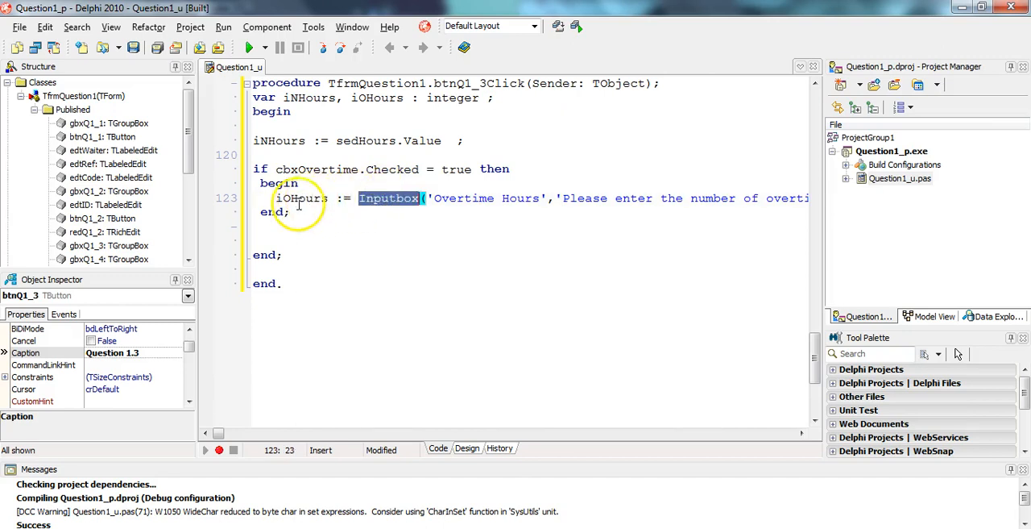
left_click(373, 199)
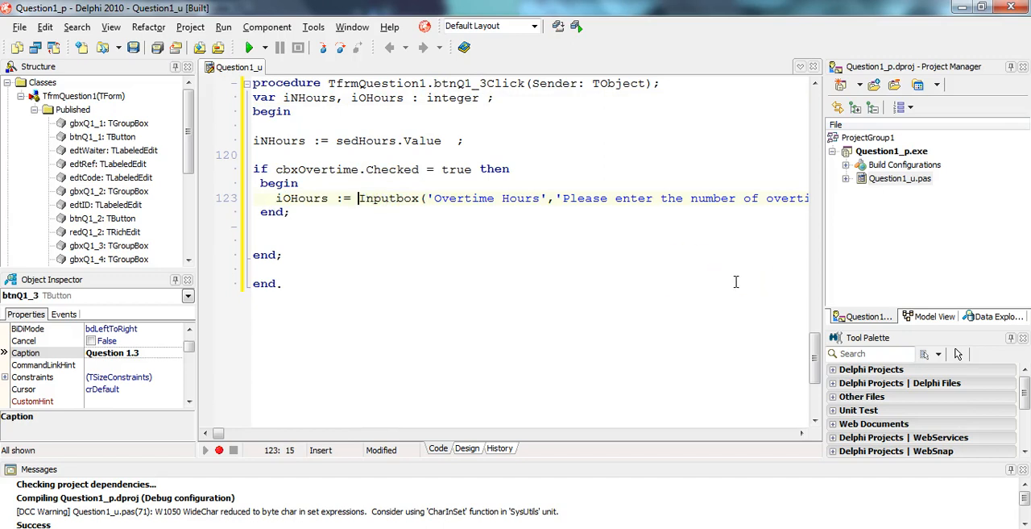
type("Str")
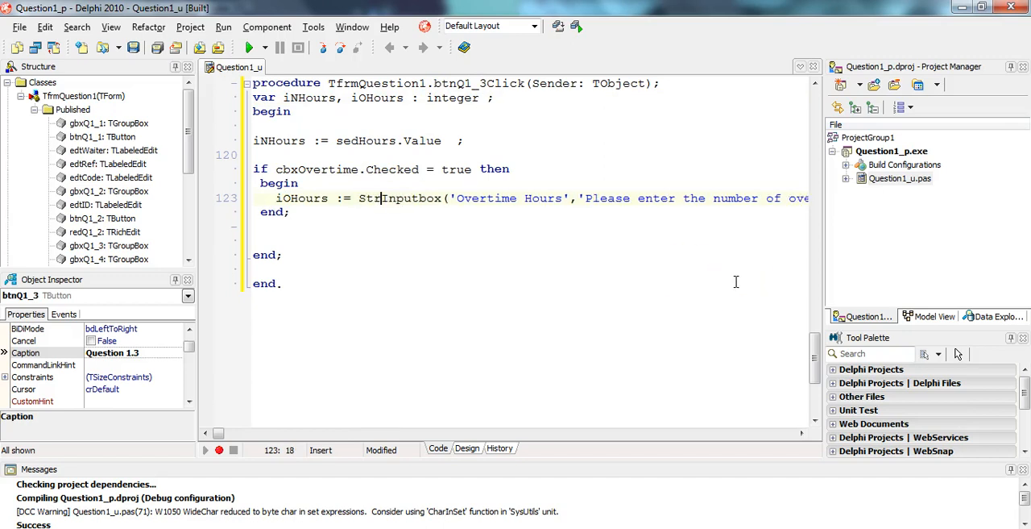
type("ToInt(")
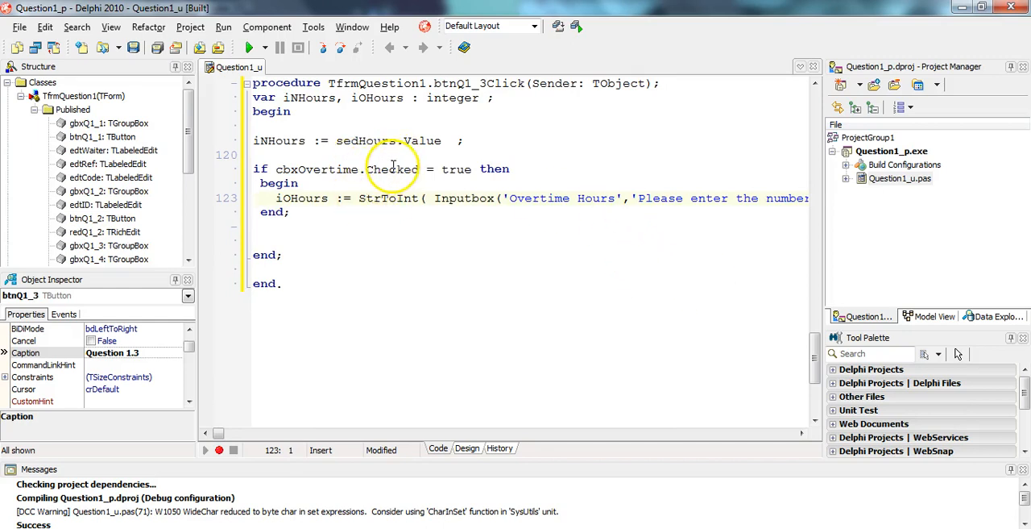
mouse_move(304, 222)
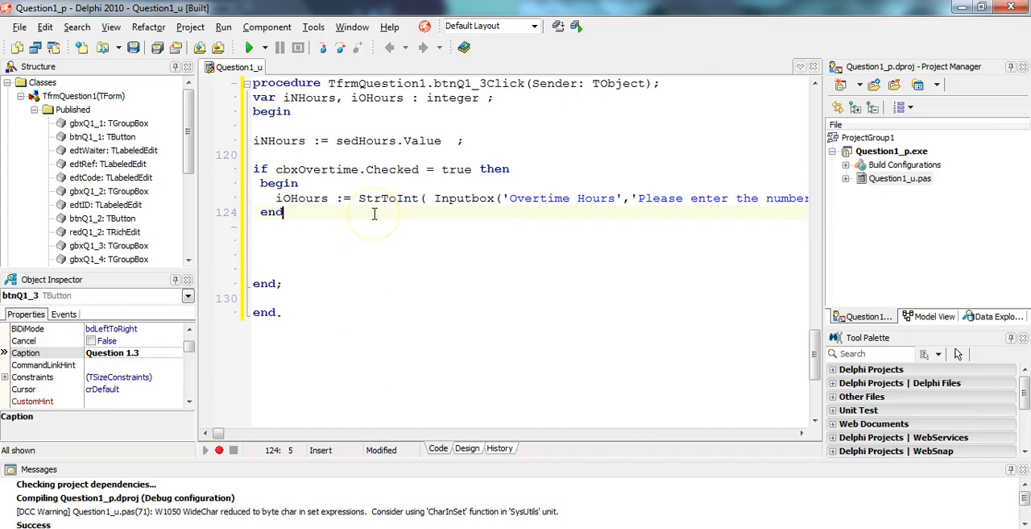
- Add an else branch with 'iOhours := 0;' and check the variable's spelling
type("else")
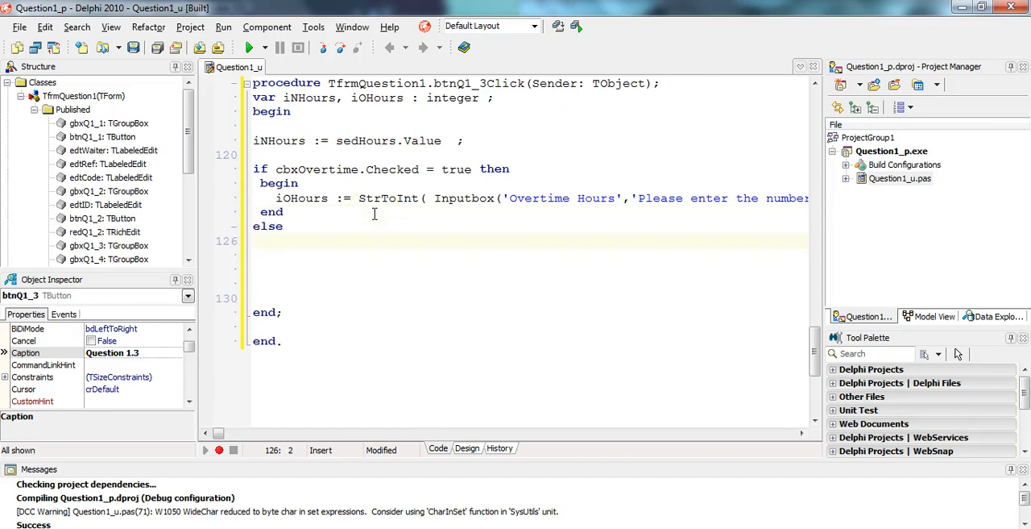
type("iOhours")
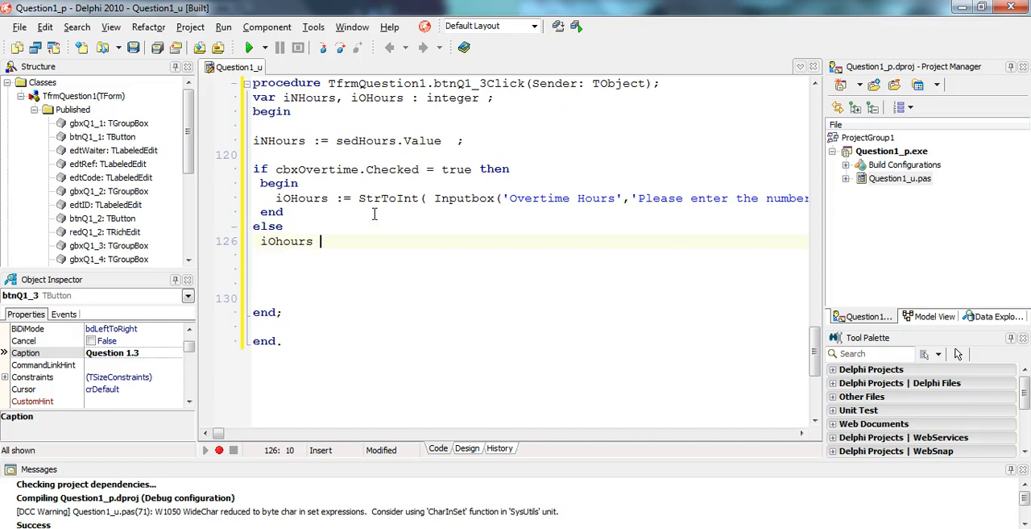
type(":= 0 ;")
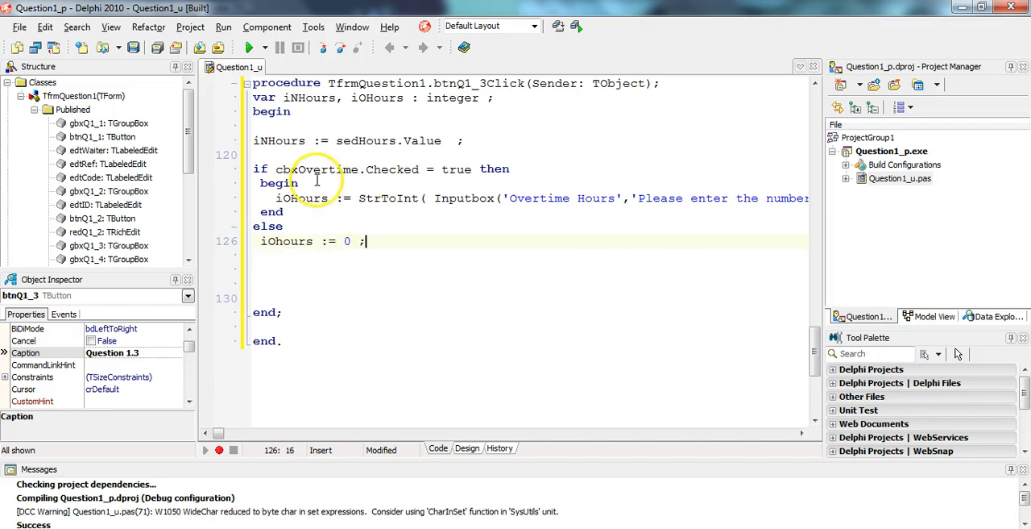
double_click(302, 198)
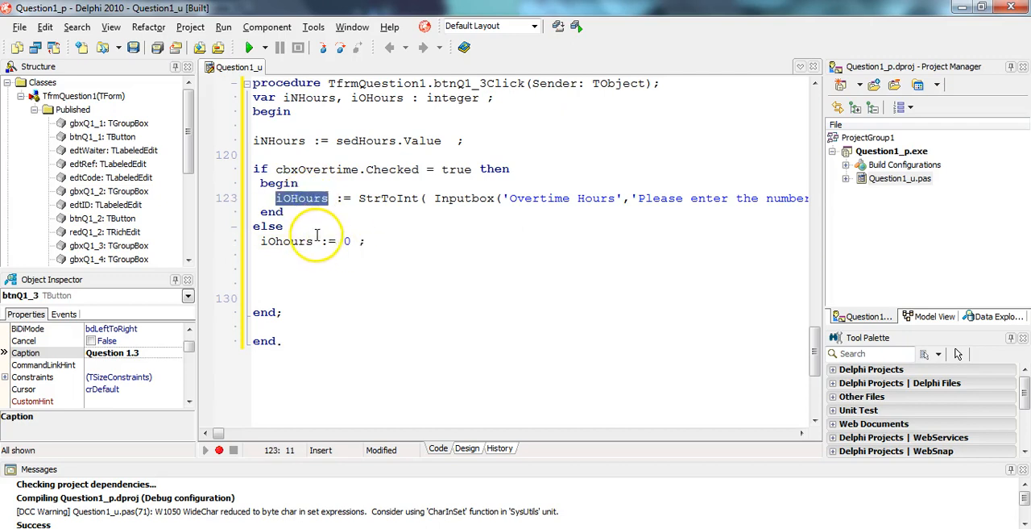
left_click(287, 241)
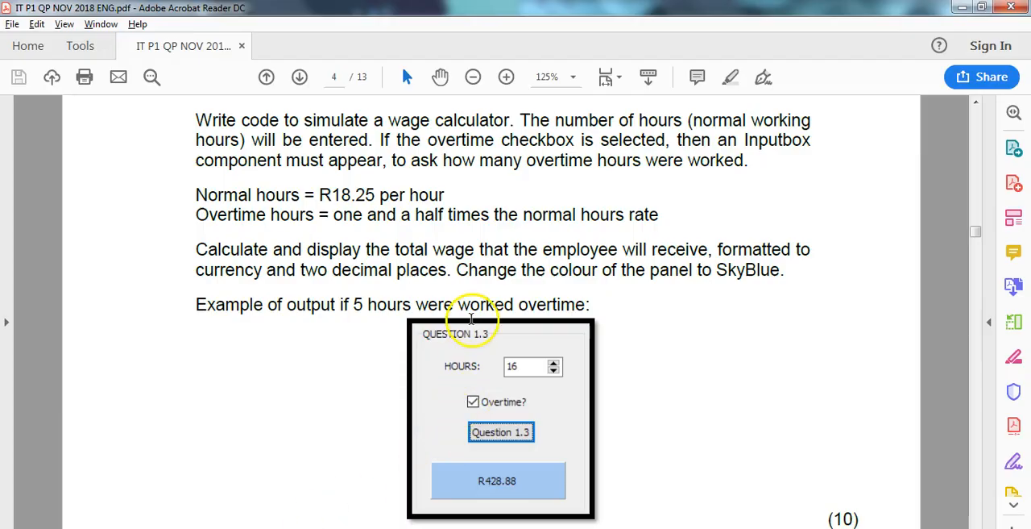
mouse_move(485, 493)
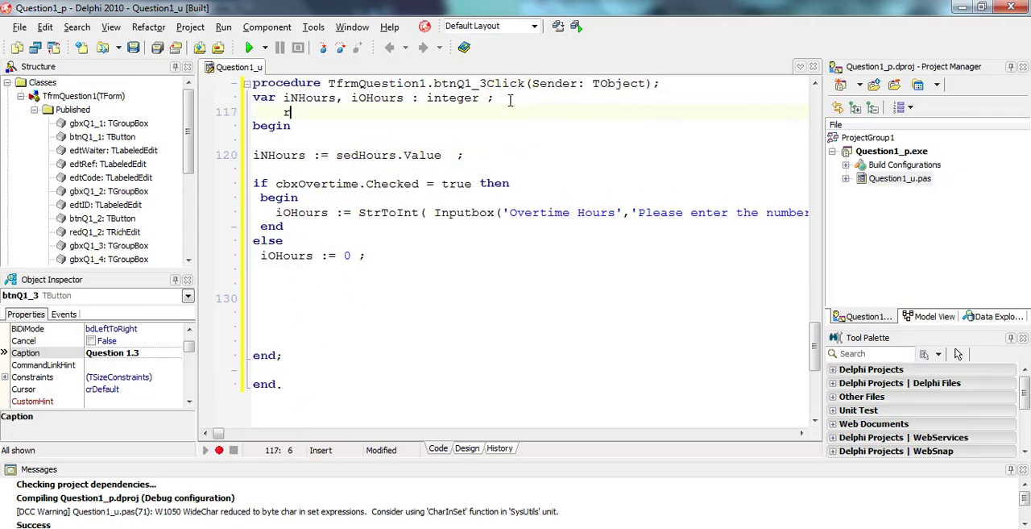
- Declare 'rAmt : real' and begin 'rAmt := iNhours * 18.25'
type("Amt : r")
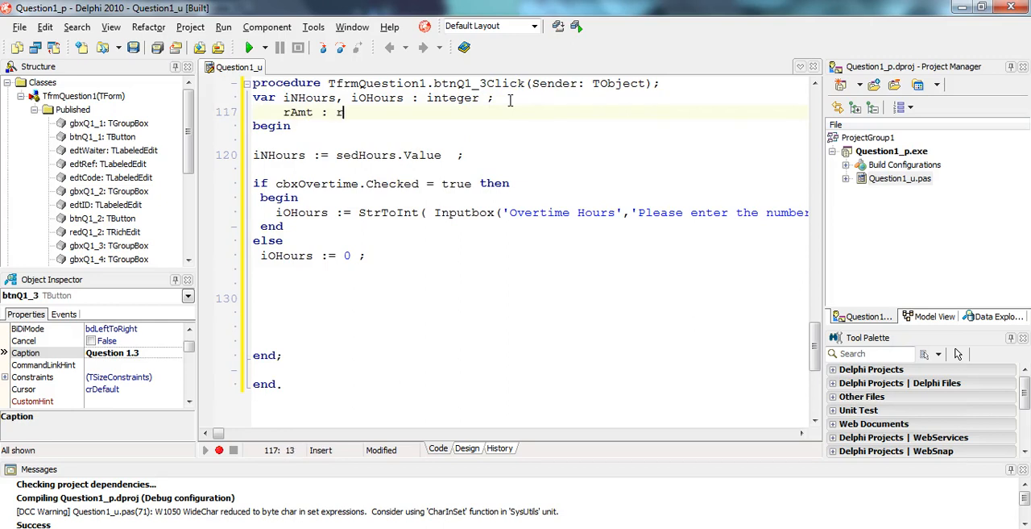
type("eal ;")
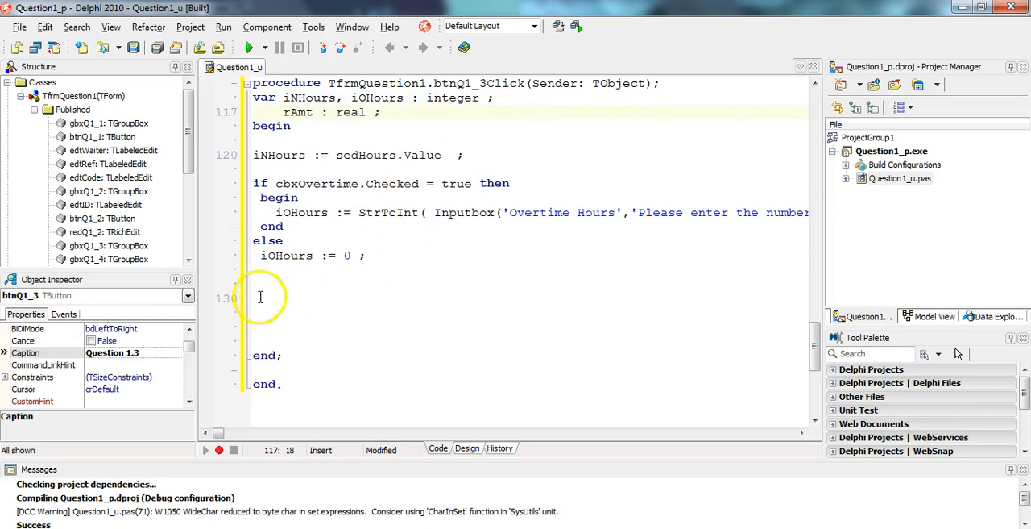
type("rA")
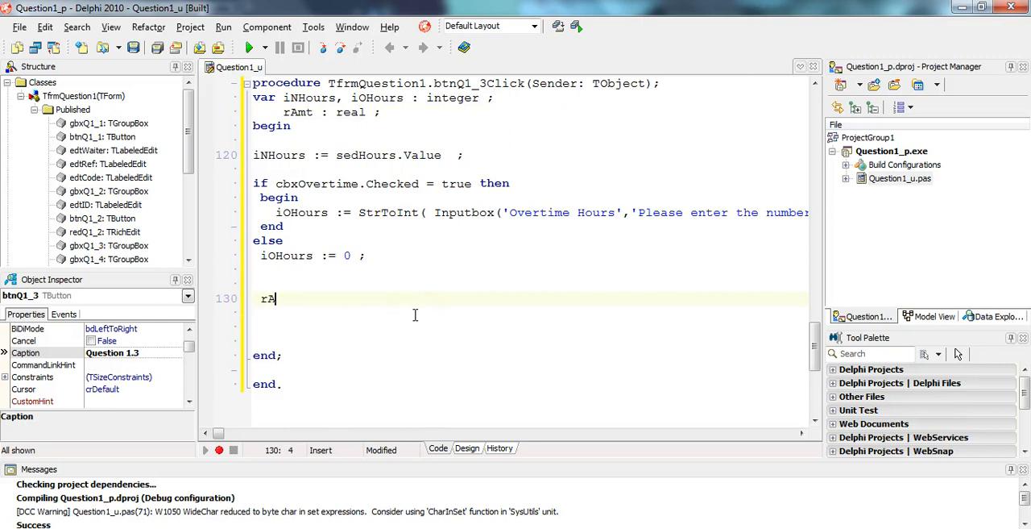
type("mt :=")
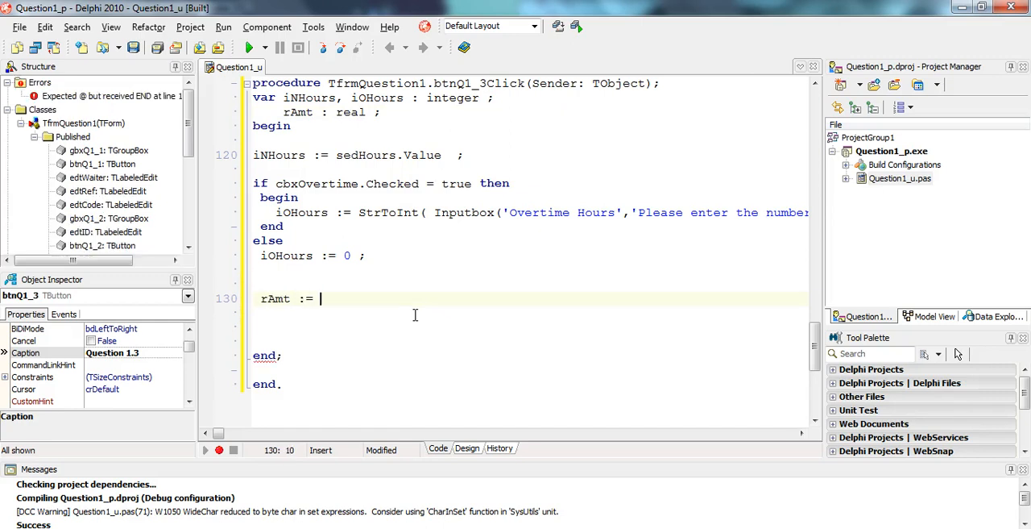
type("iNhours")
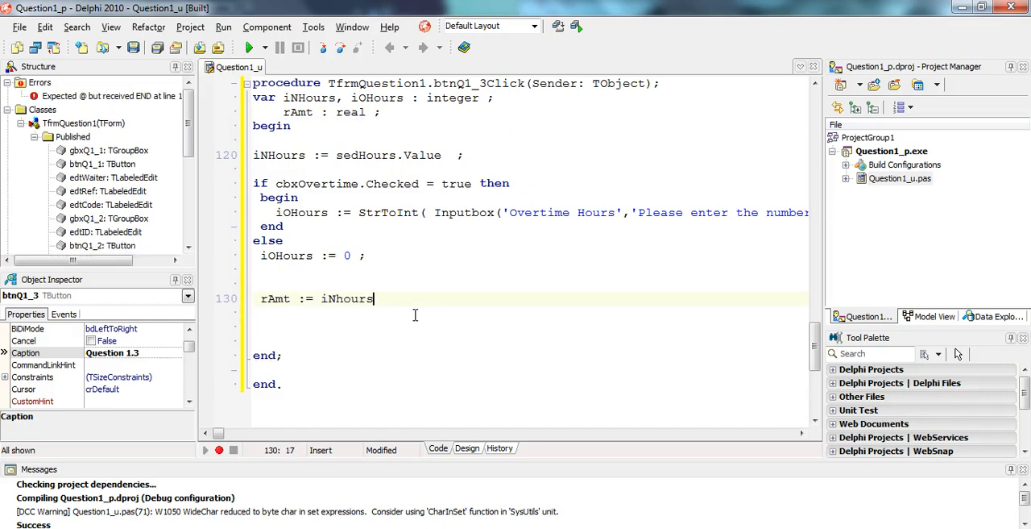
type("*")
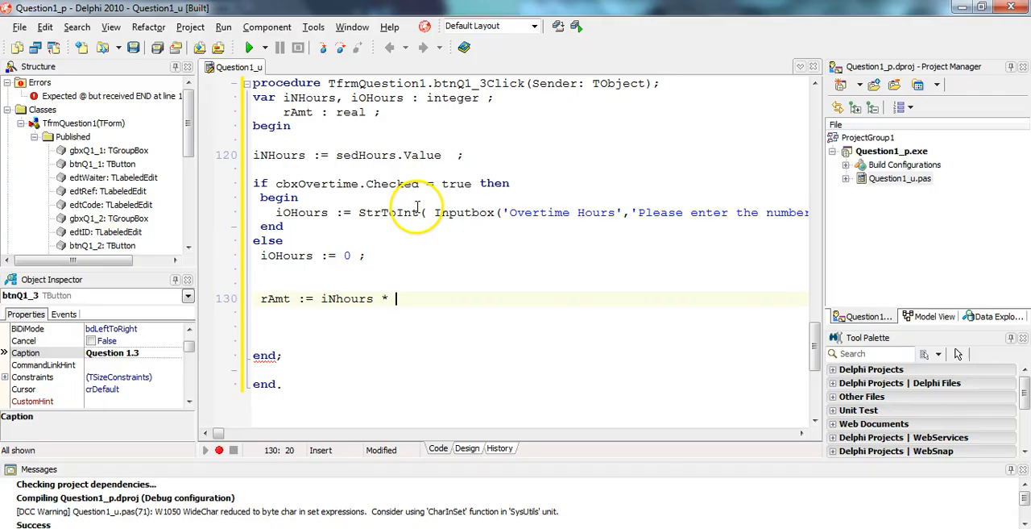
type("18.25")
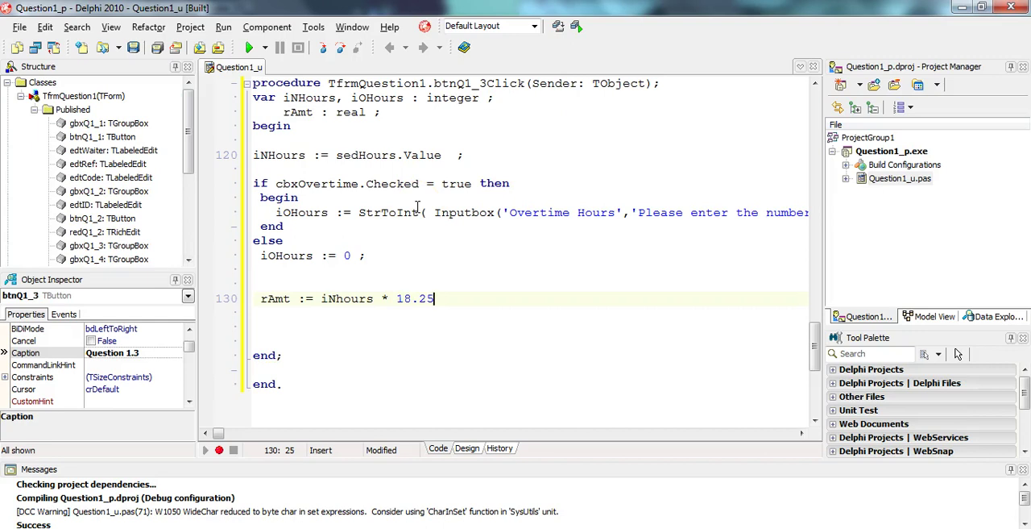
- Add the overtime term '(iOHours * 18.25) * 1.5' to the rAmt calculation
type("+")
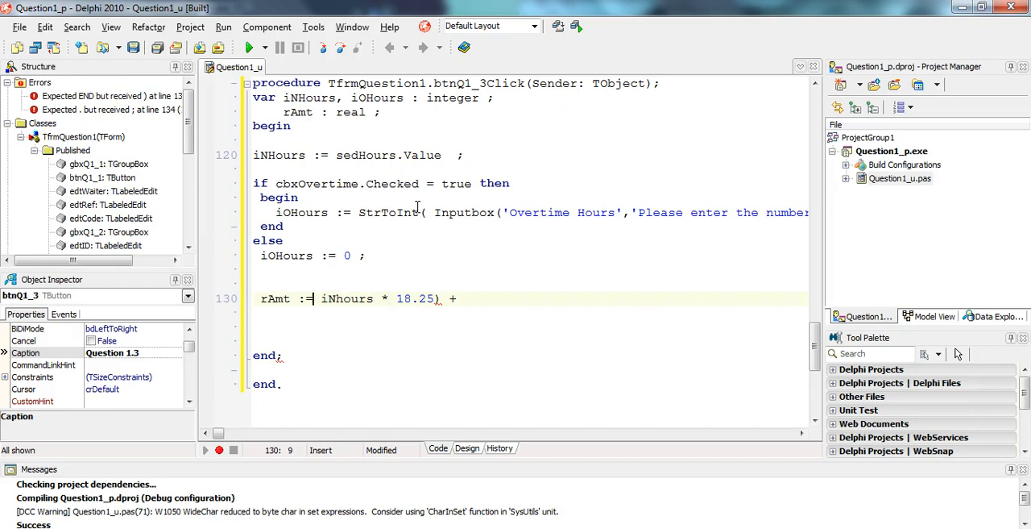
type("0")
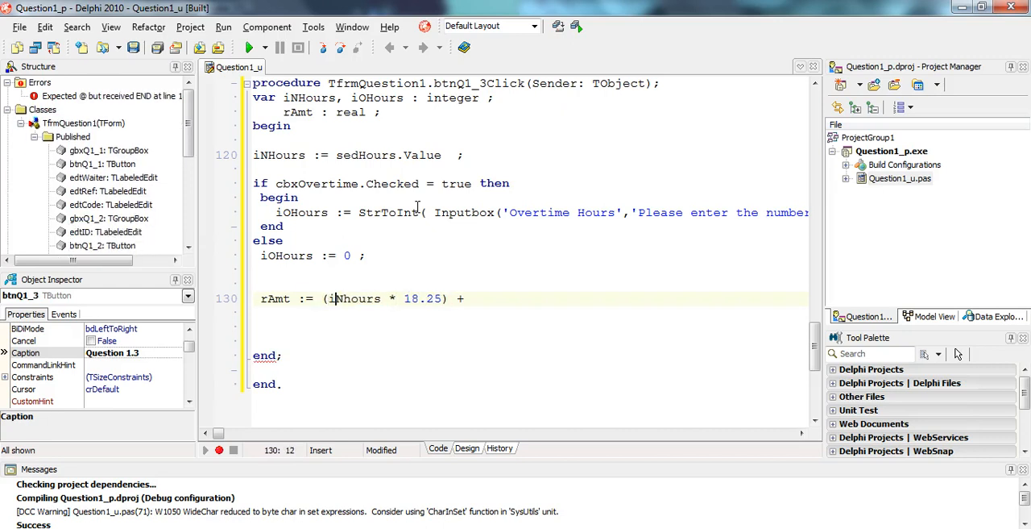
type("(")
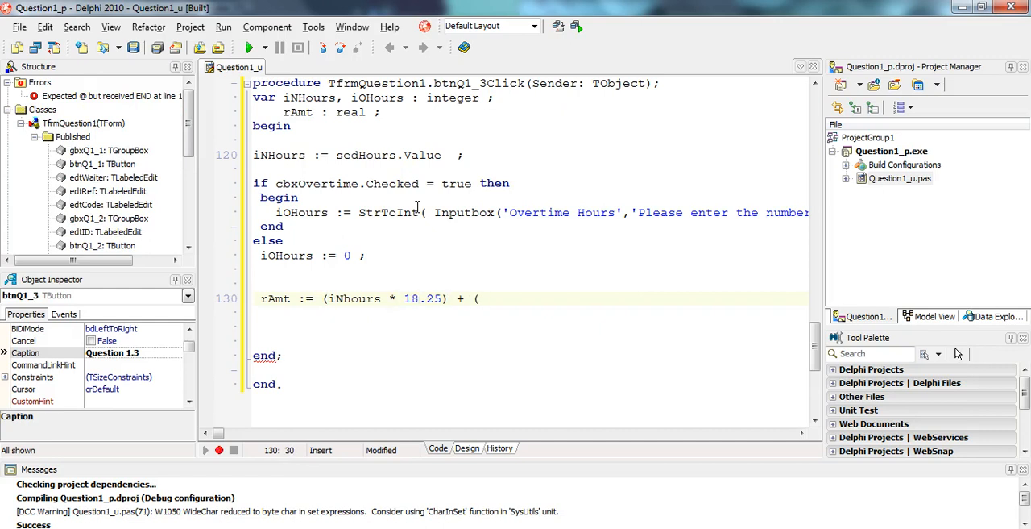
type("iOhours")
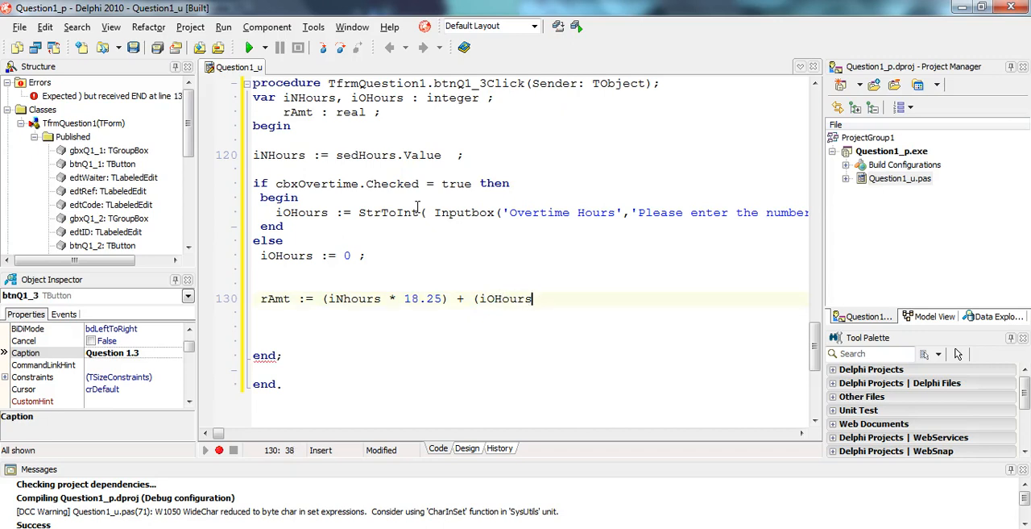
type("* 18.")
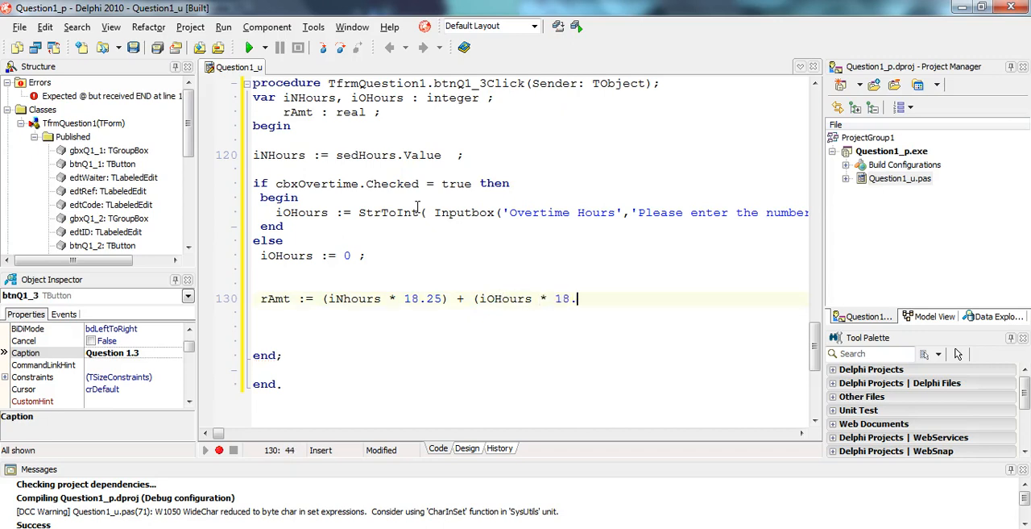
type("25)")
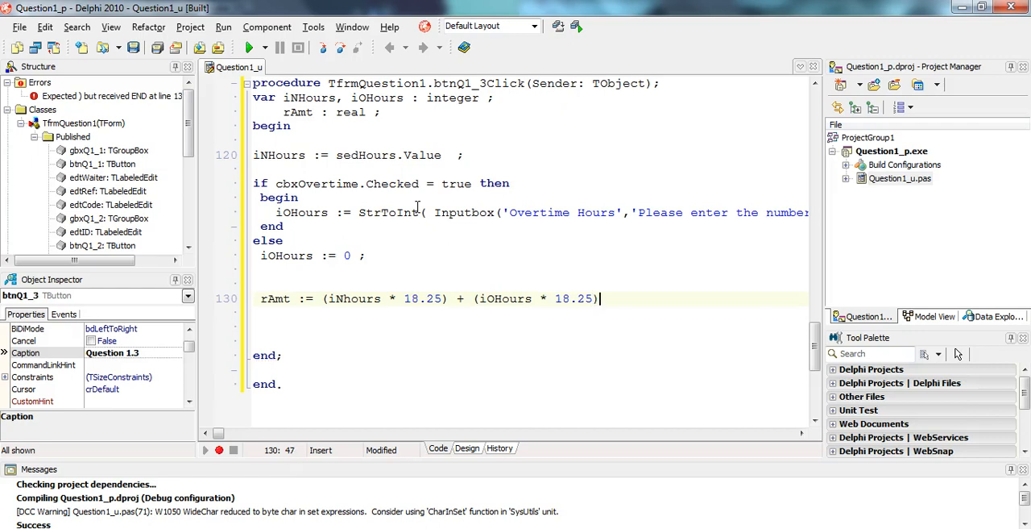
type("*")
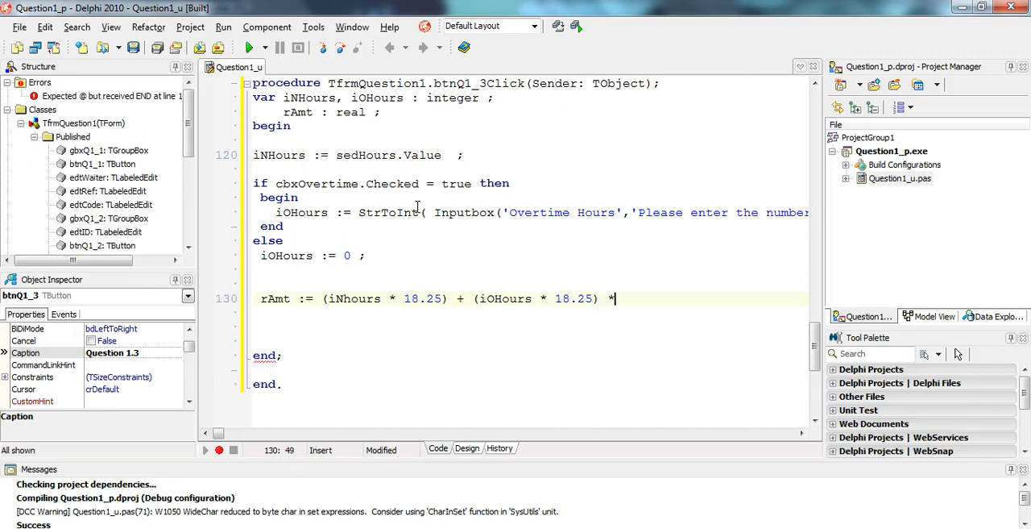
type("1.5")
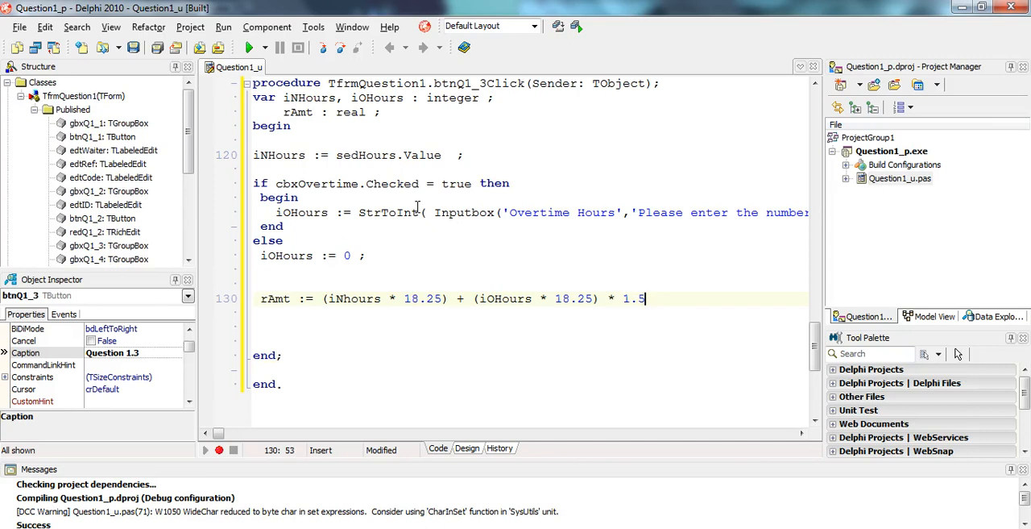
type(";")
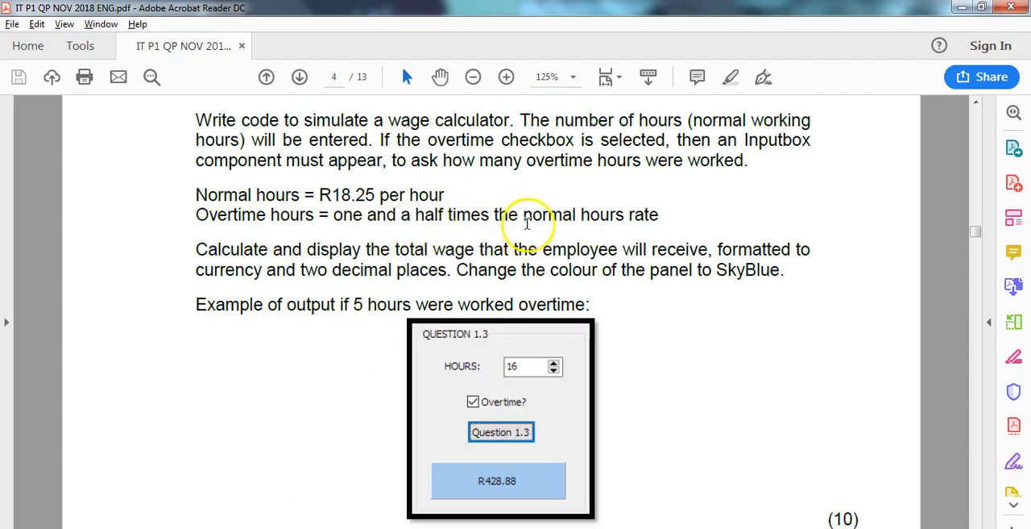
mouse_move(580, 228)
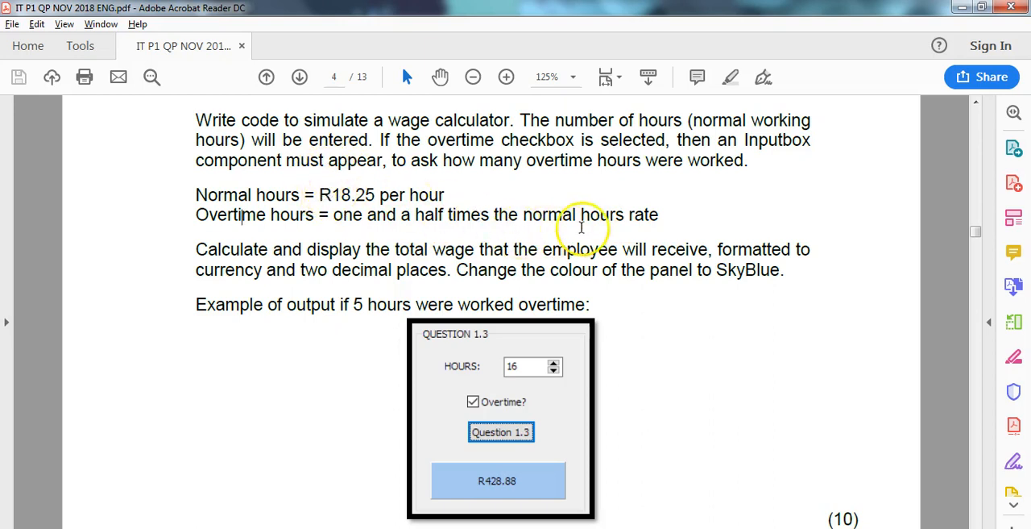
mouse_move(421, 226)
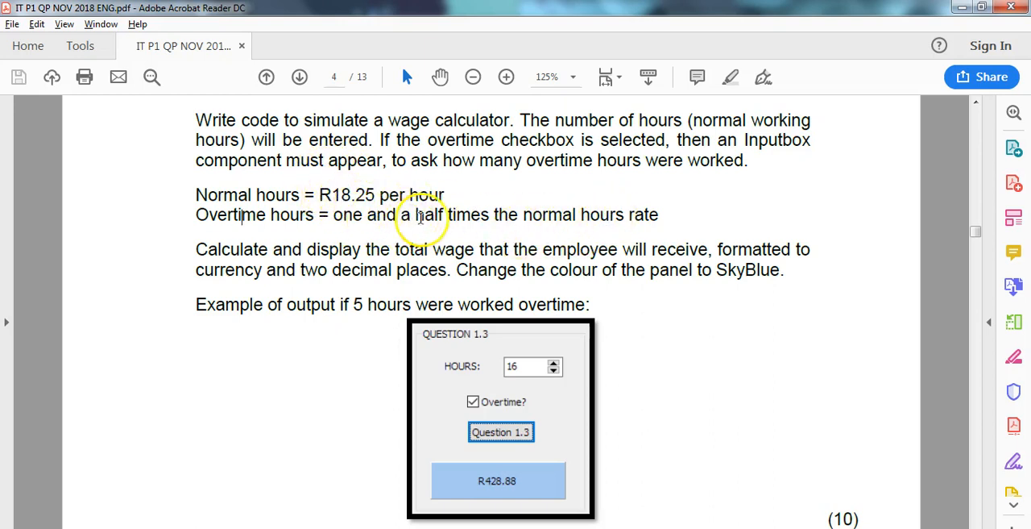
mouse_move(367, 463)
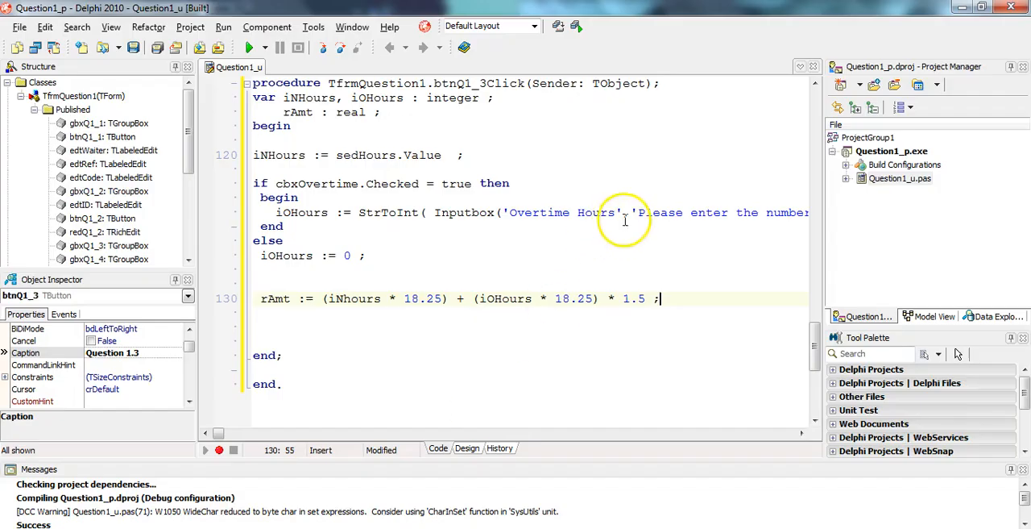
mouse_move(585, 298)
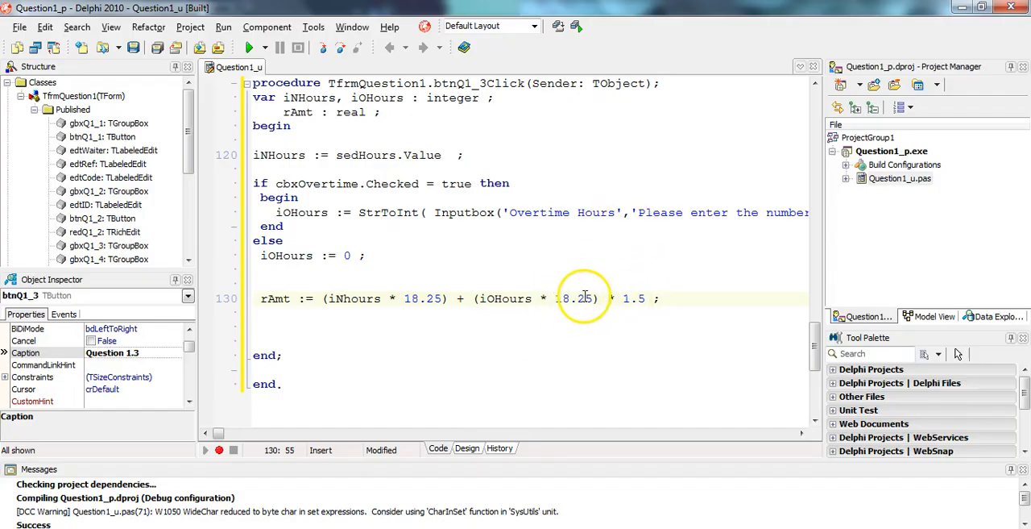
mouse_move(578, 299)
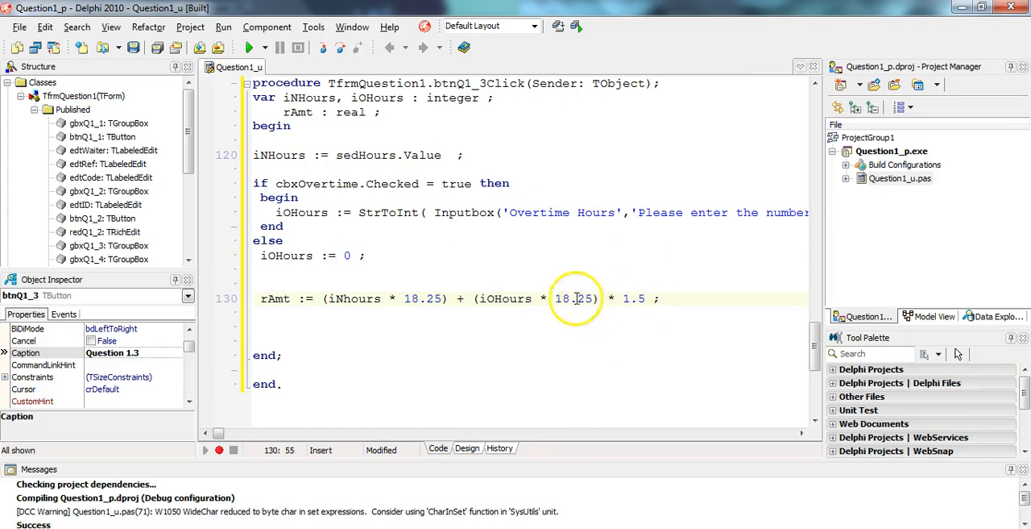
- Move the closing bracket so it encloses iOHours * 18.25 * 1.5 together
left_click_drag(556, 299, 641, 298)
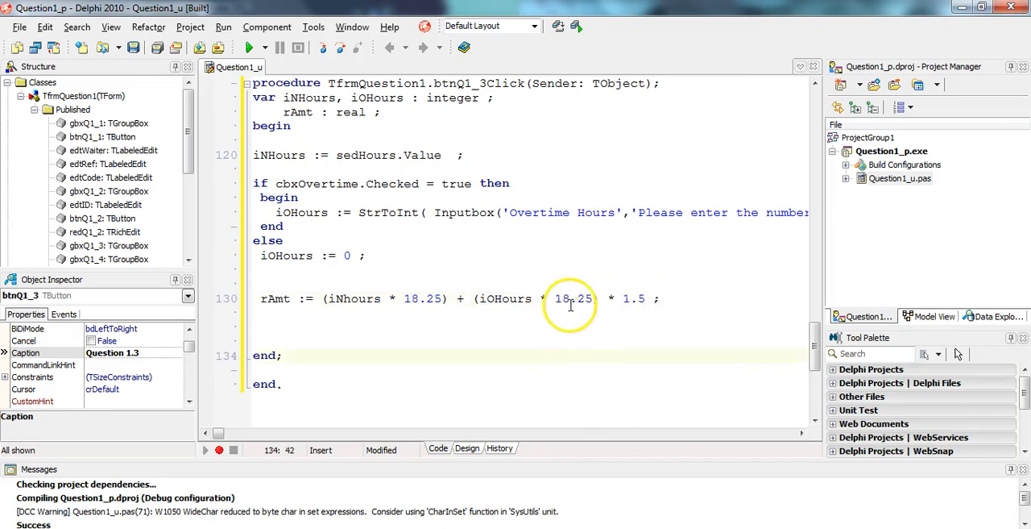
mouse_move(574, 306)
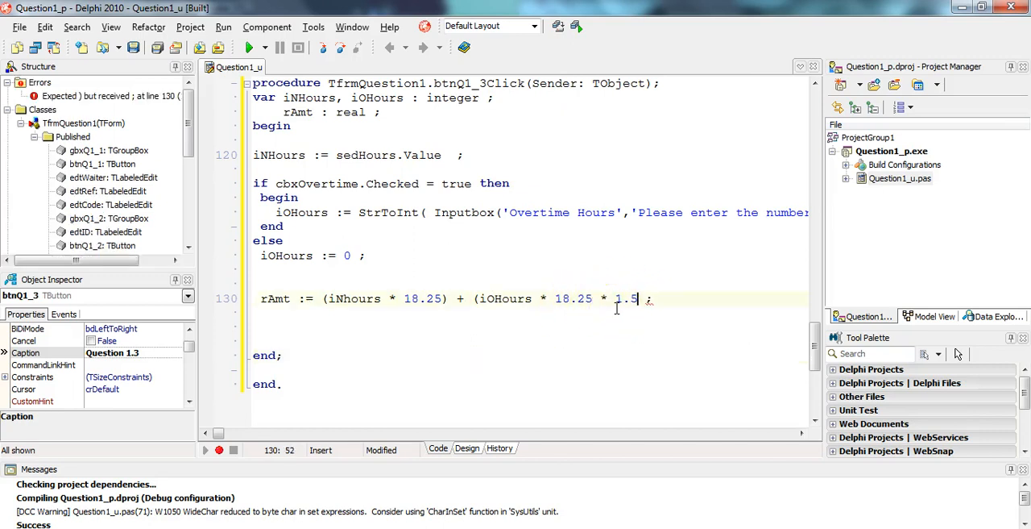
type(")")
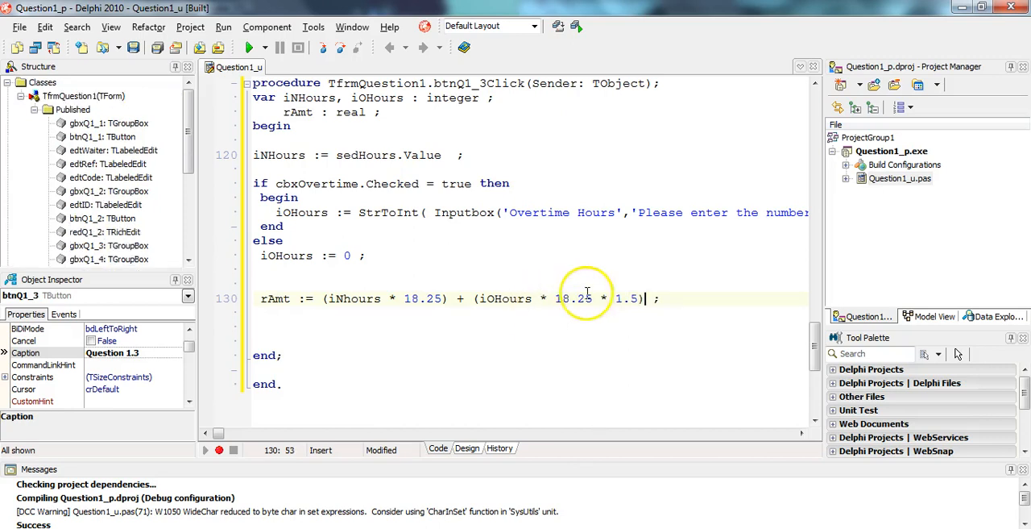
mouse_move(484, 325)
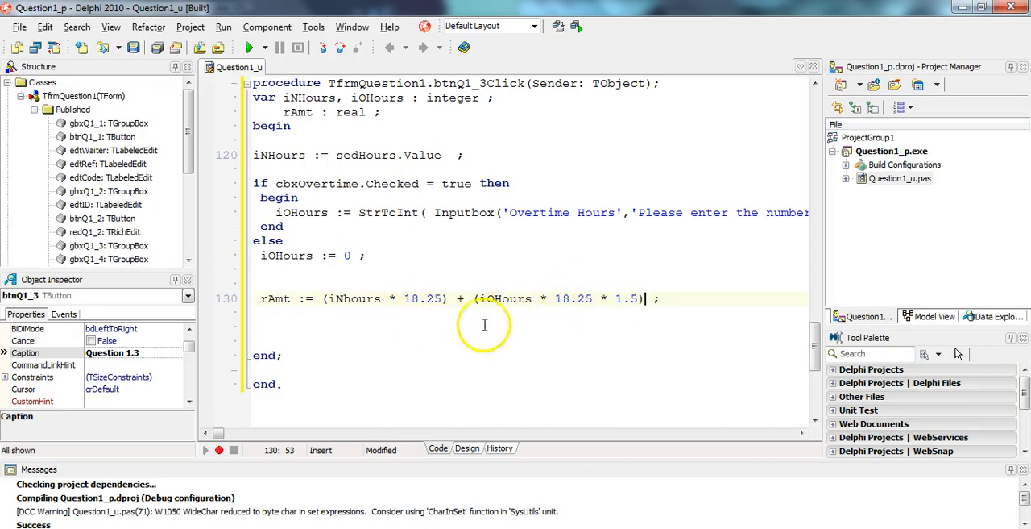
mouse_move(585, 362)
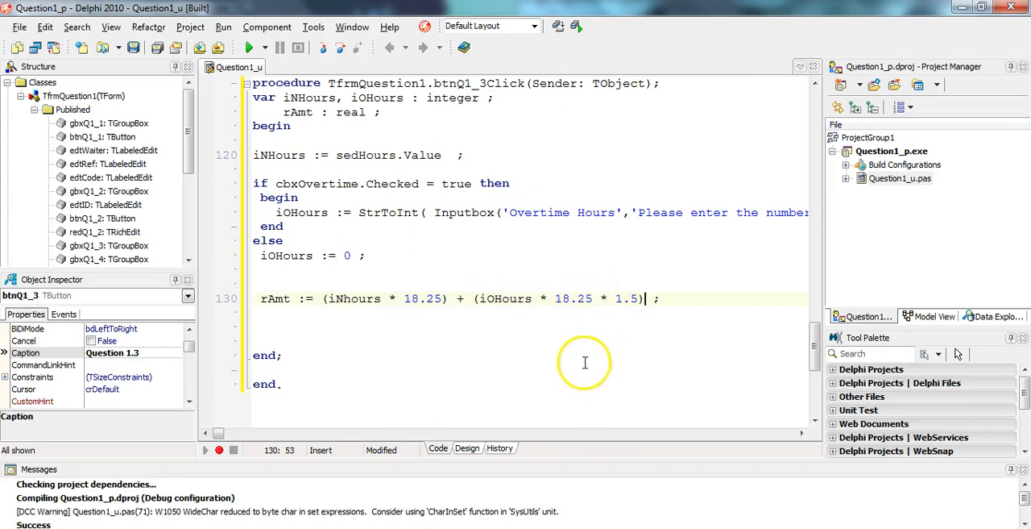
mouse_move(566, 315)
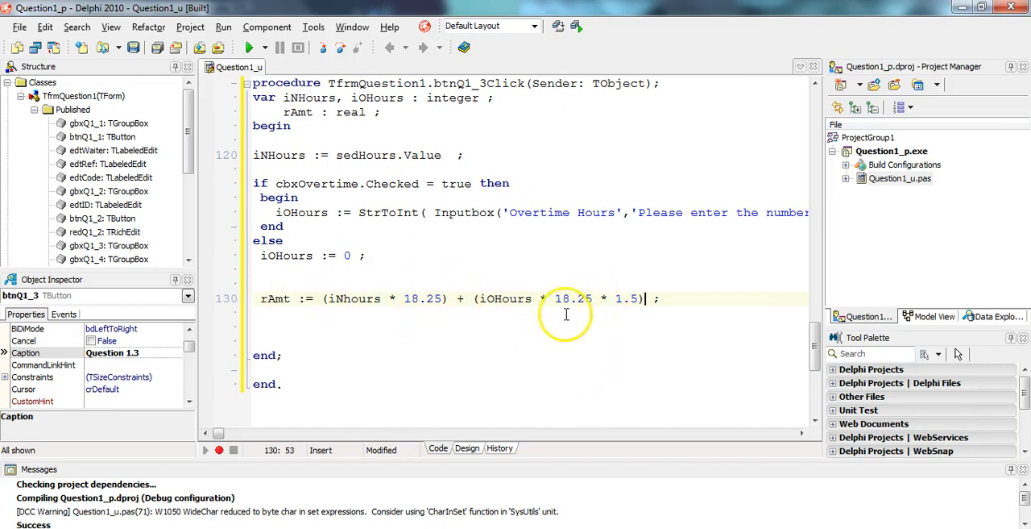
double_click(276, 255)
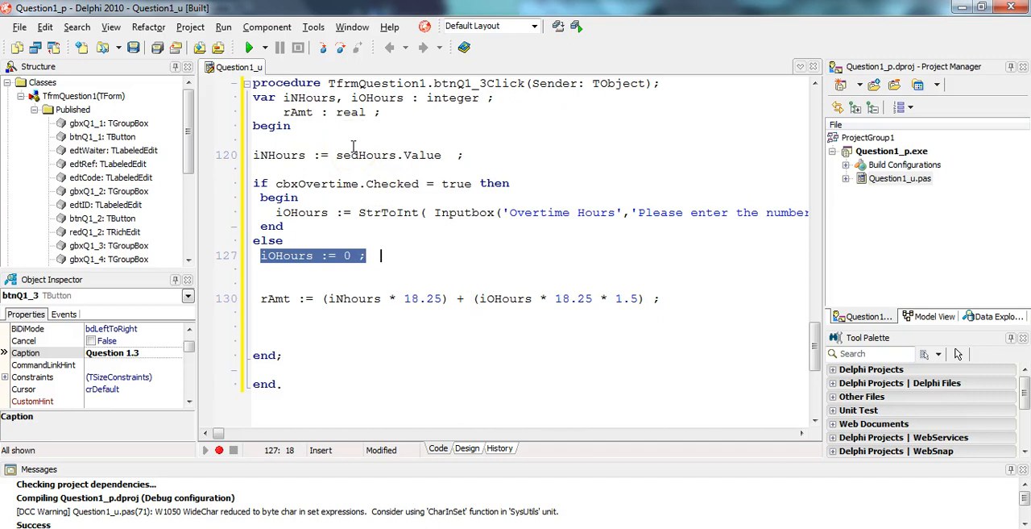
mouse_move(353, 256)
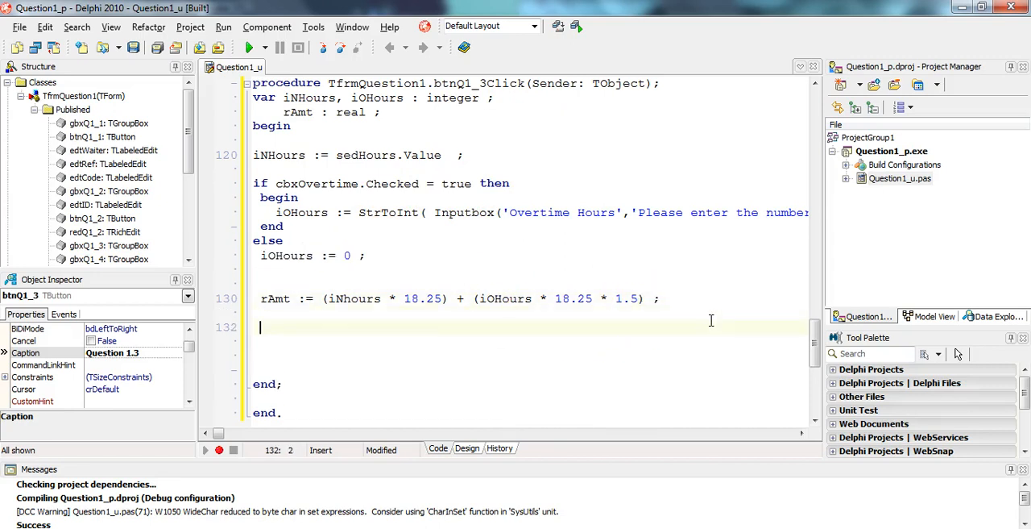
- Type 'pnlOutput.Caption := rAmt' on the new line
type("pnl")
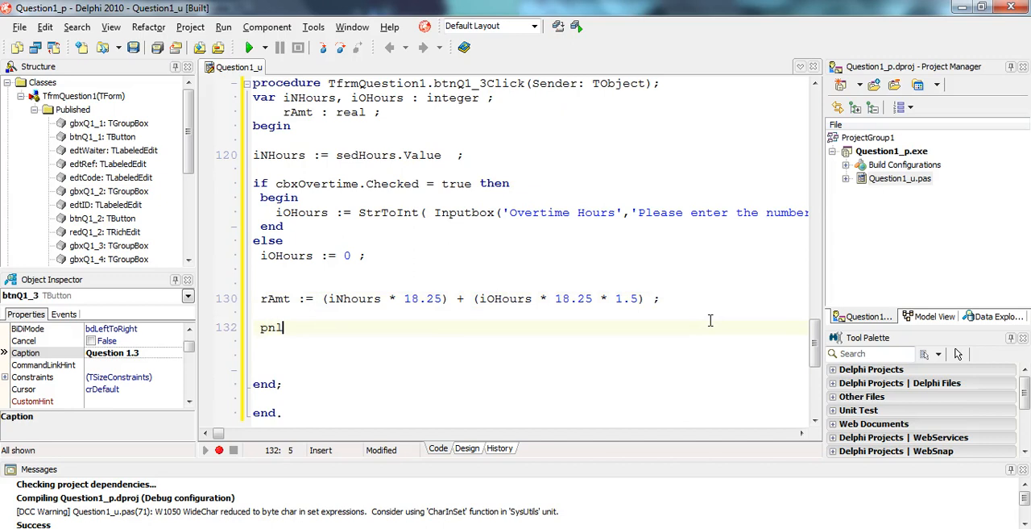
type("Output.c")
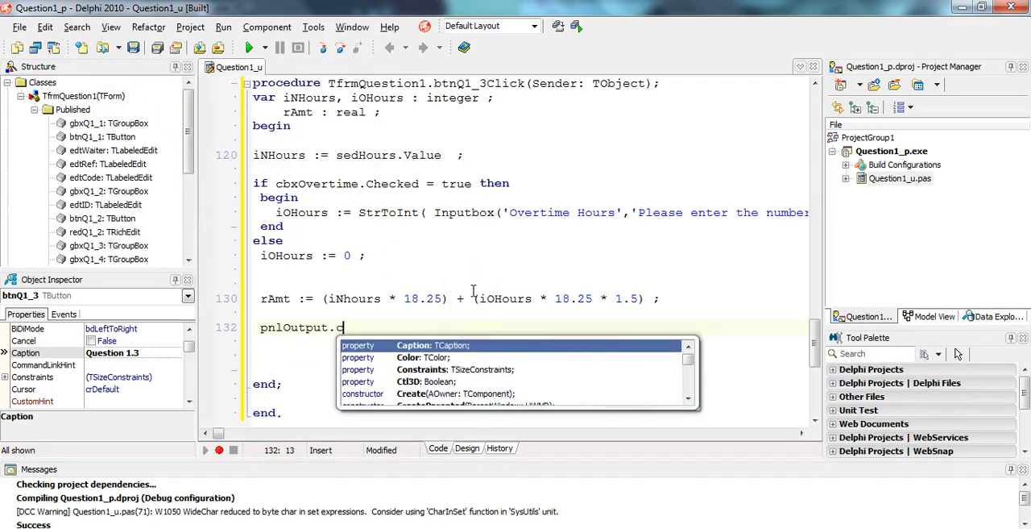
type("aption :=")
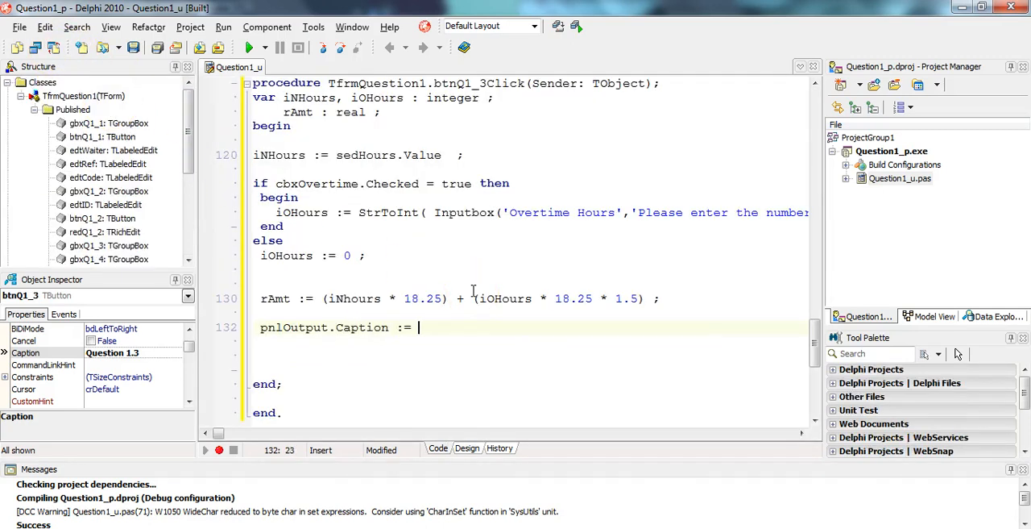
type("rAmt")
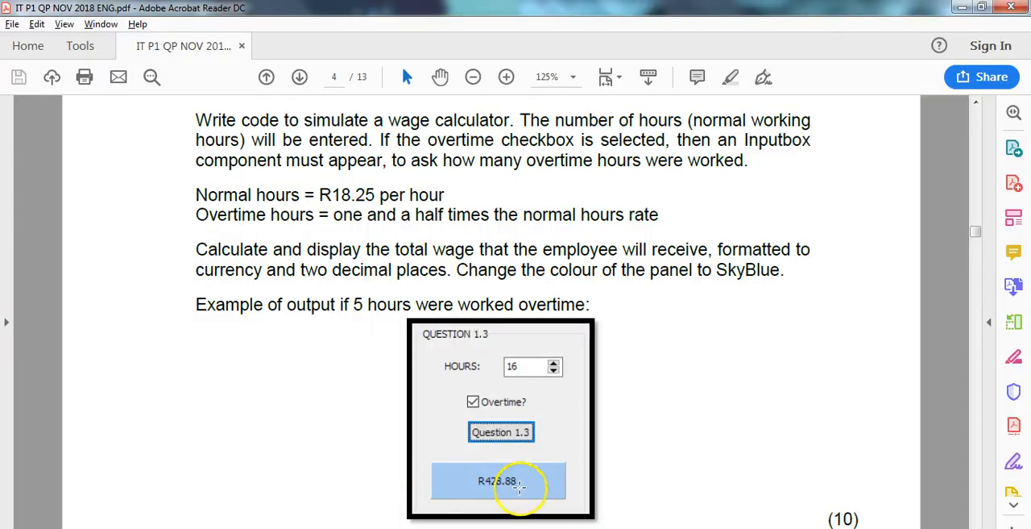
mouse_move(331, 317)
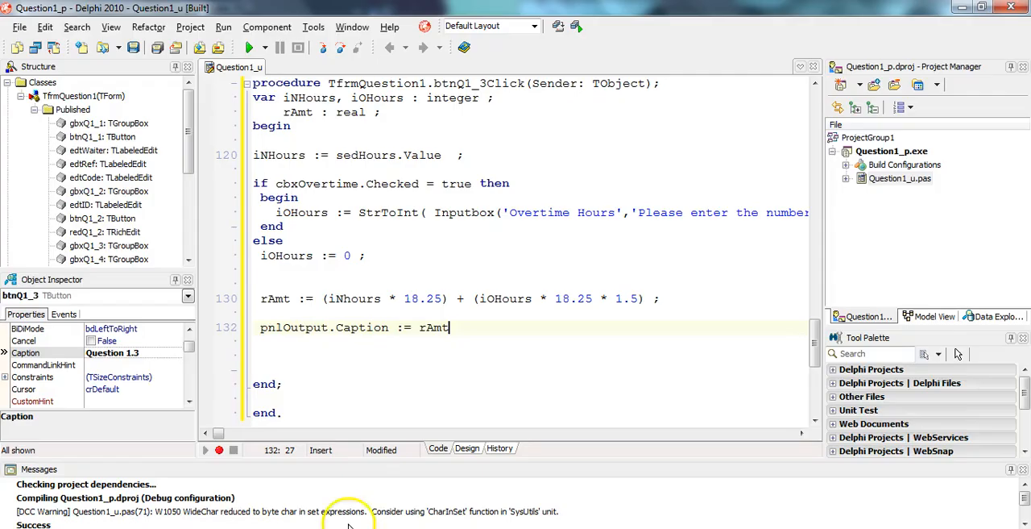
double_click(434, 327)
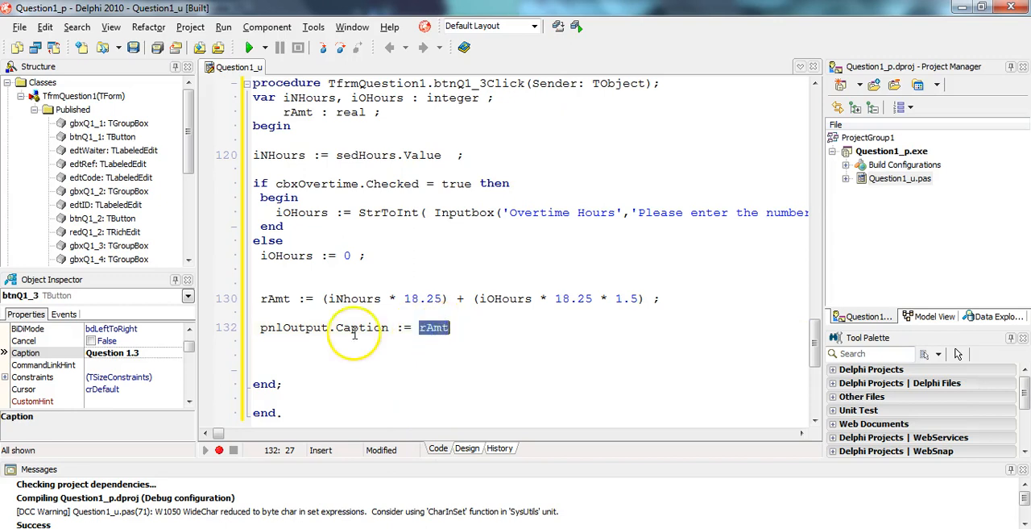
left_click(590, 391)
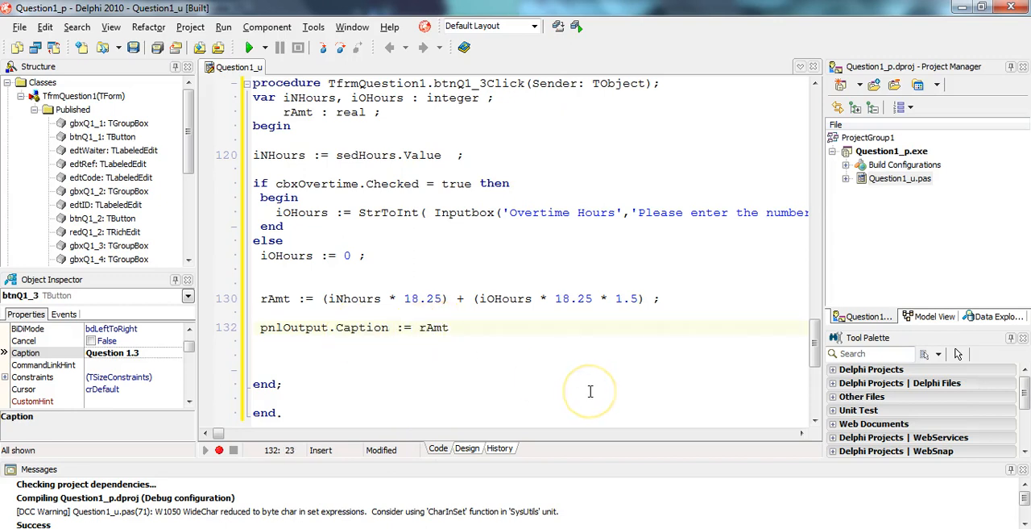
- Wrap rAmt as FloatToStrF(rAmt, ffCurrency, 8, 2) in the caption statement
type("realtostr")
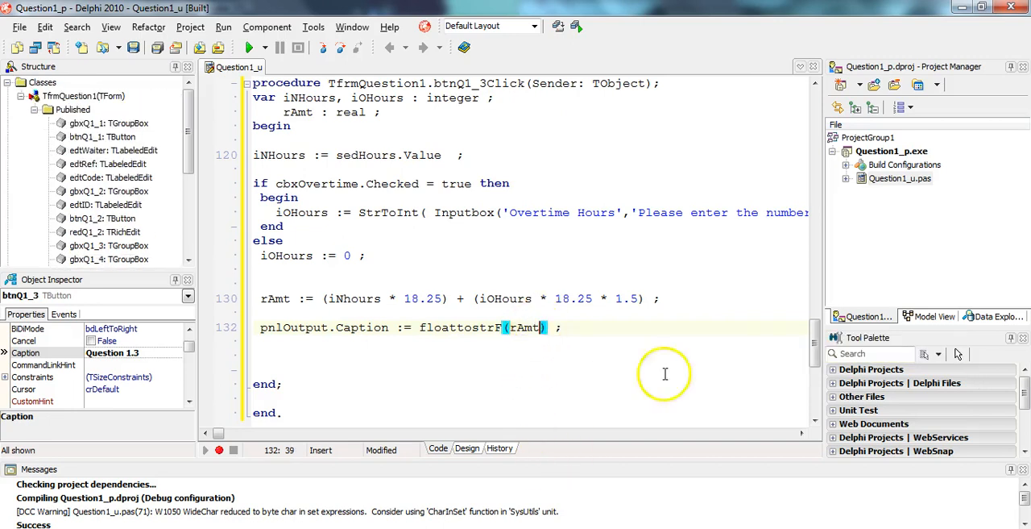
type(",")
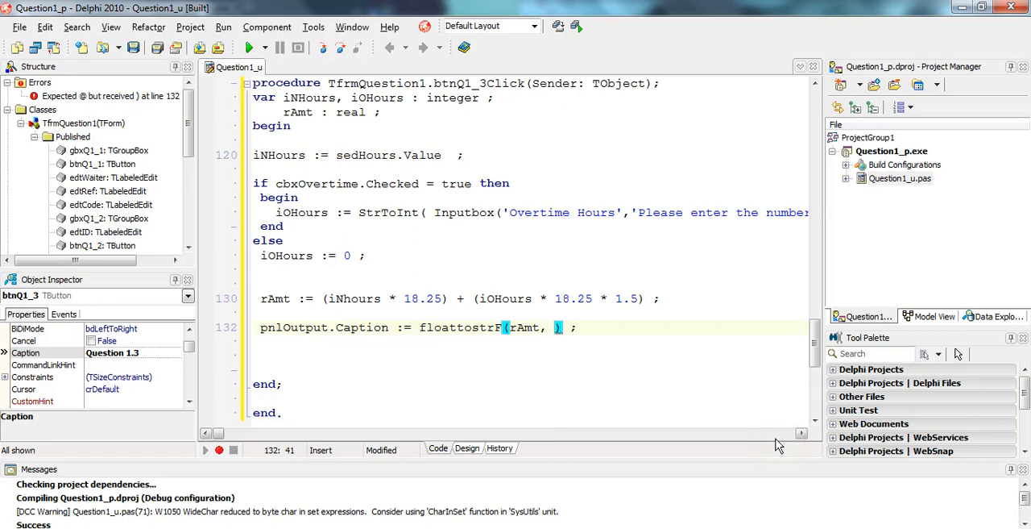
type("ffCurrency,")
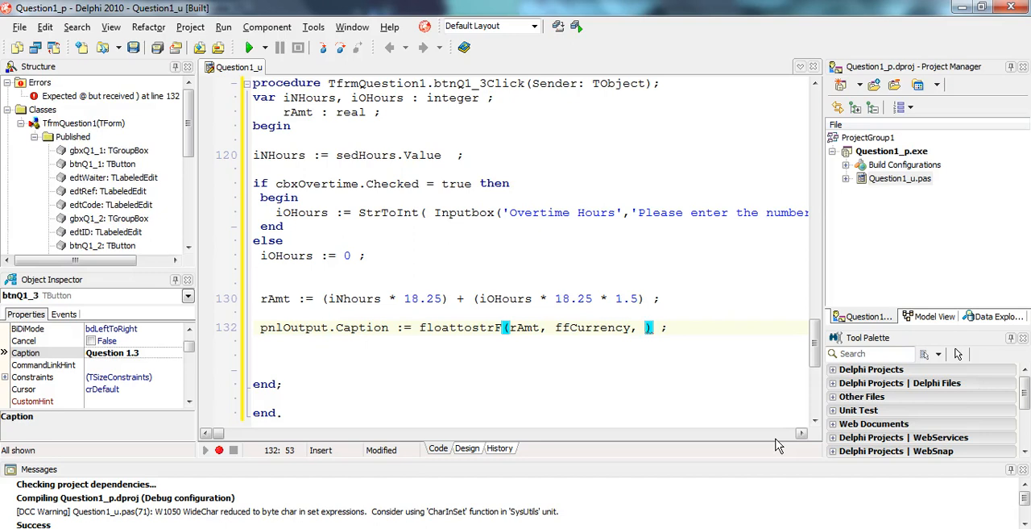
type("8,")
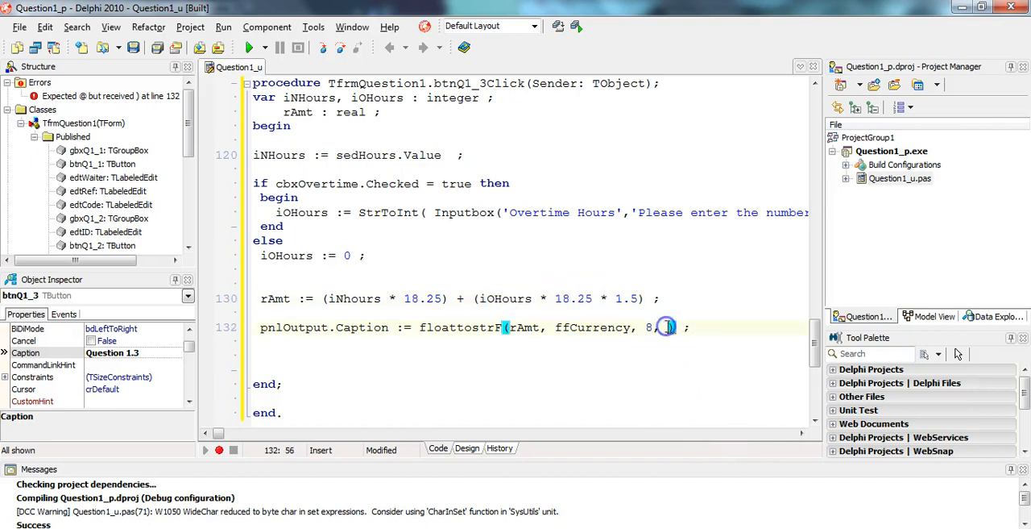
type("2")
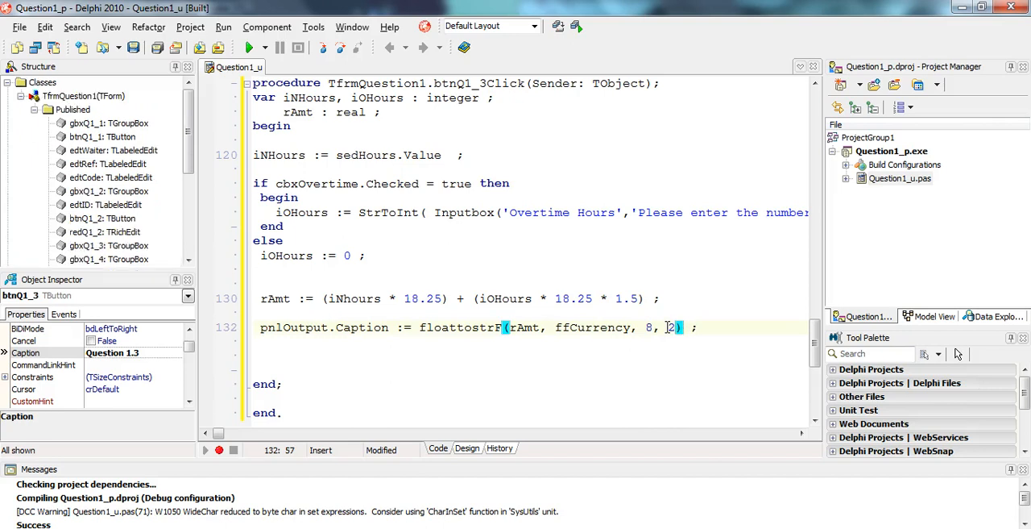
double_click(524, 327)
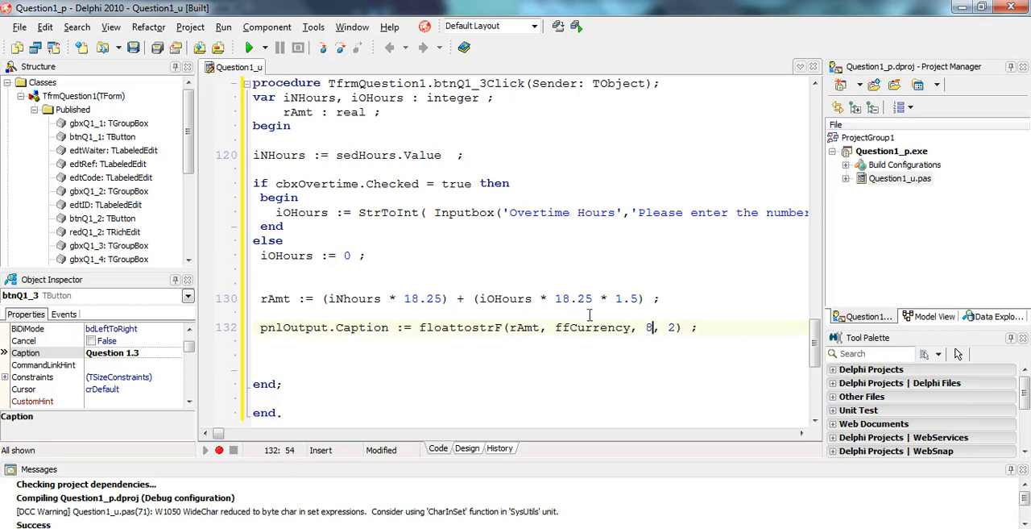
left_click(578, 298)
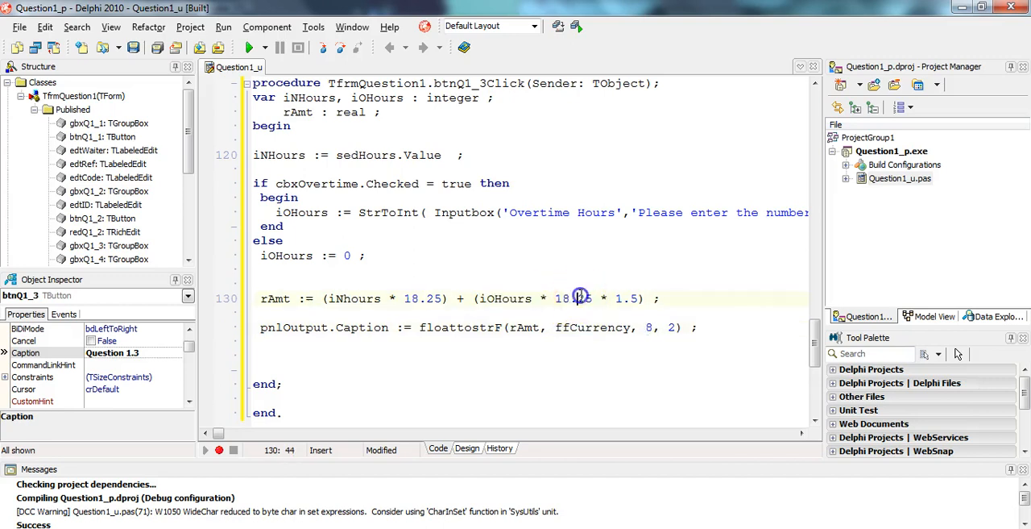
double_click(585, 299)
type("pnlOutput.")
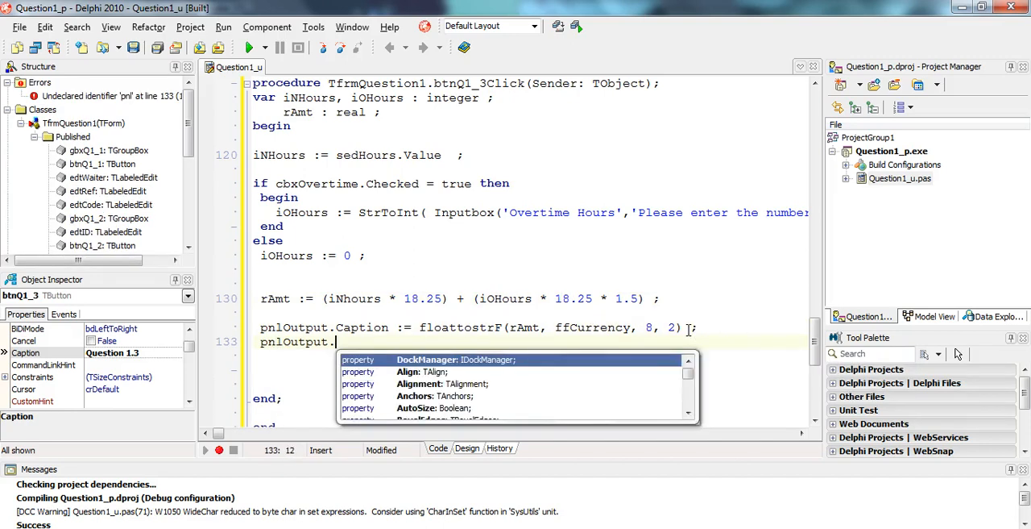
- Add 'pnlOutput.Color := clSkyBlue;' and run the Question 1 program
type("Color :")
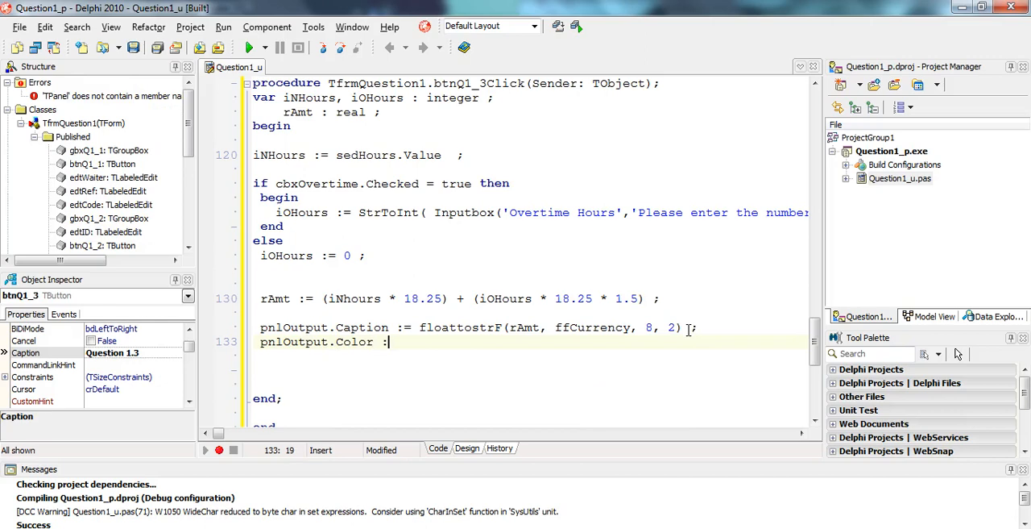
type("cl")
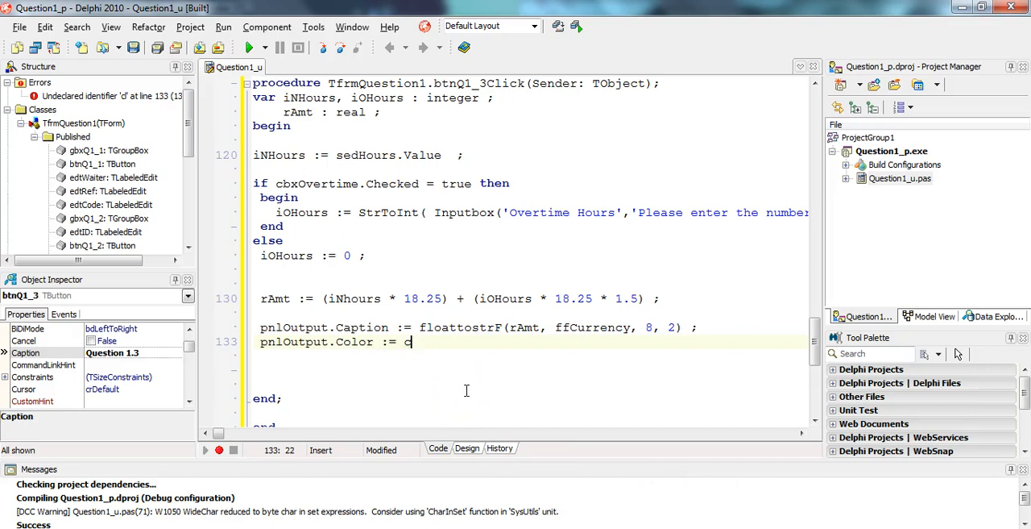
type("lSk")
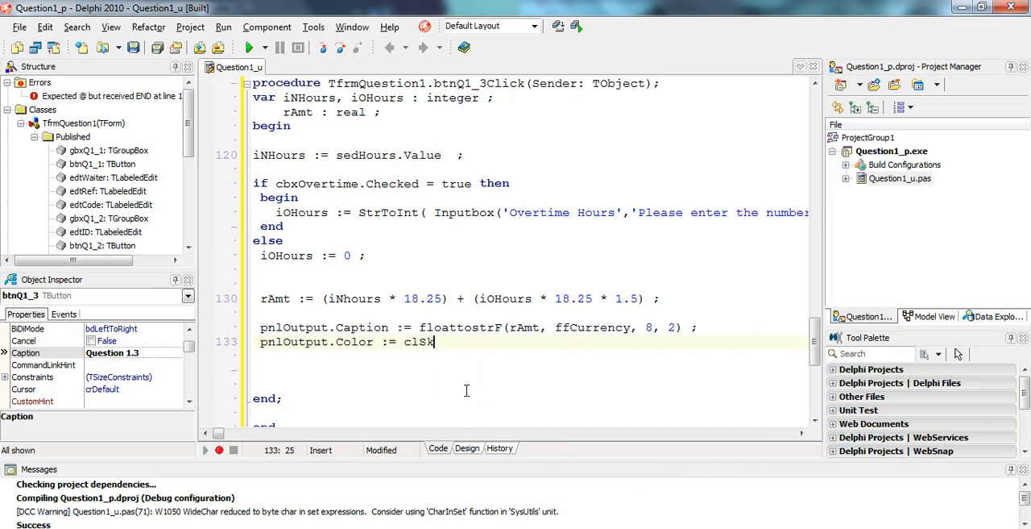
type("k")
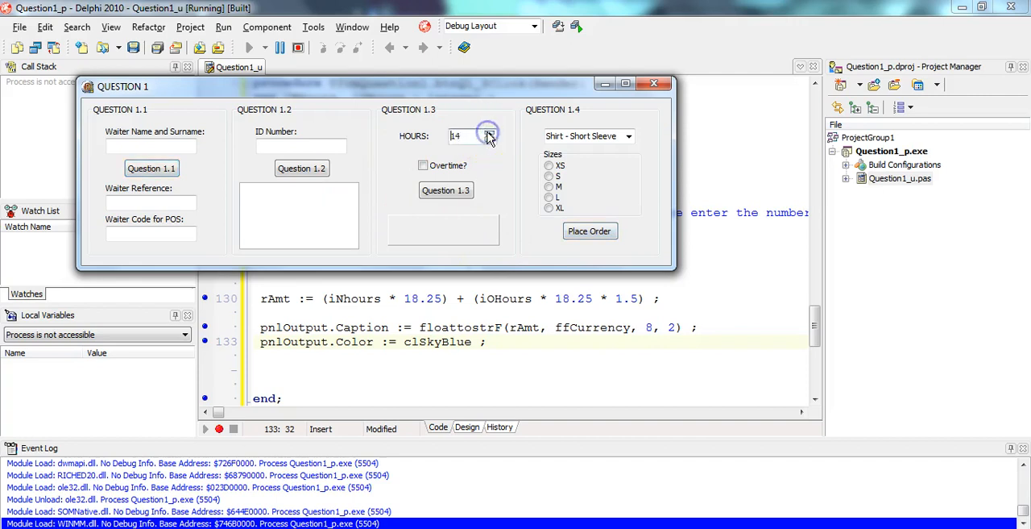
- Test 16 hours: R 428.88 with overtime ticked, R 292.00 without
left_click(489, 132)
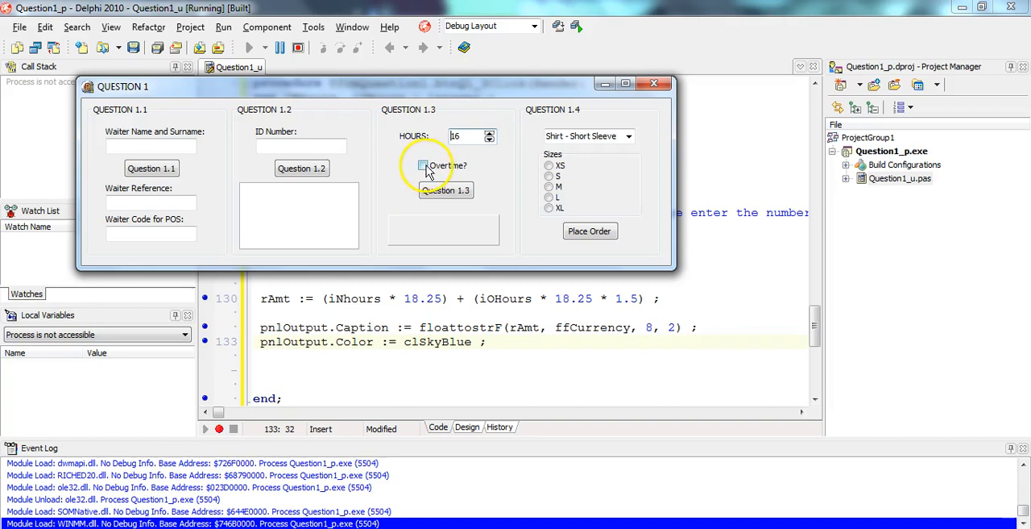
left_click(423, 166)
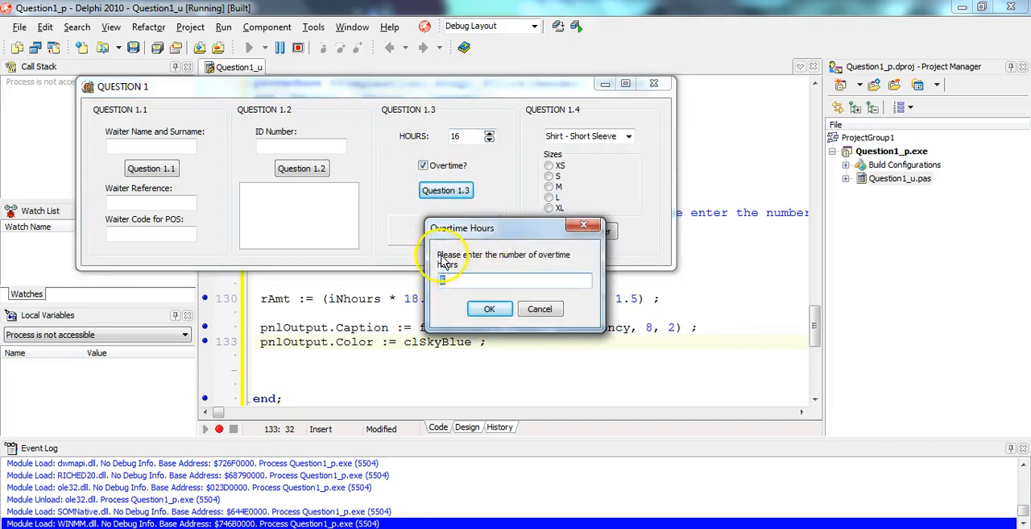
left_click(489, 309)
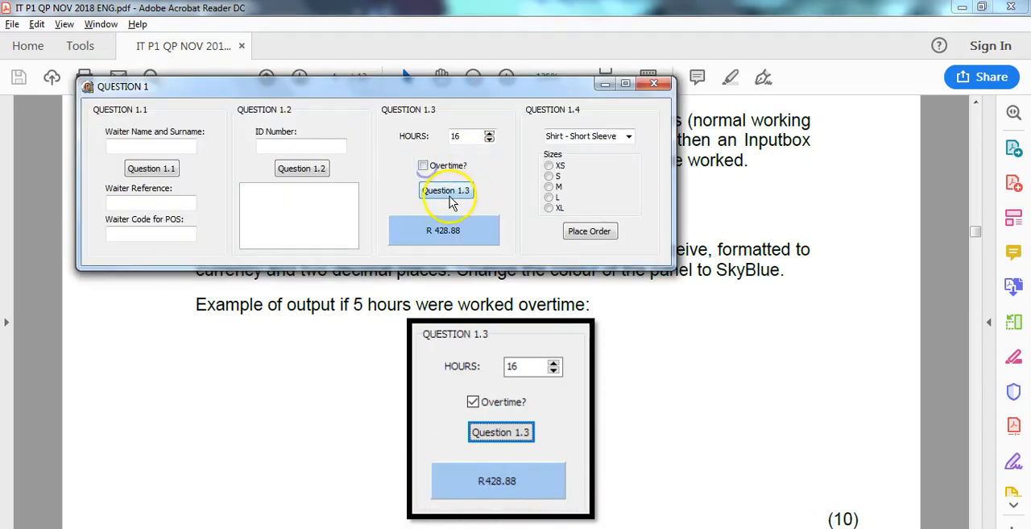
left_click(446, 190)
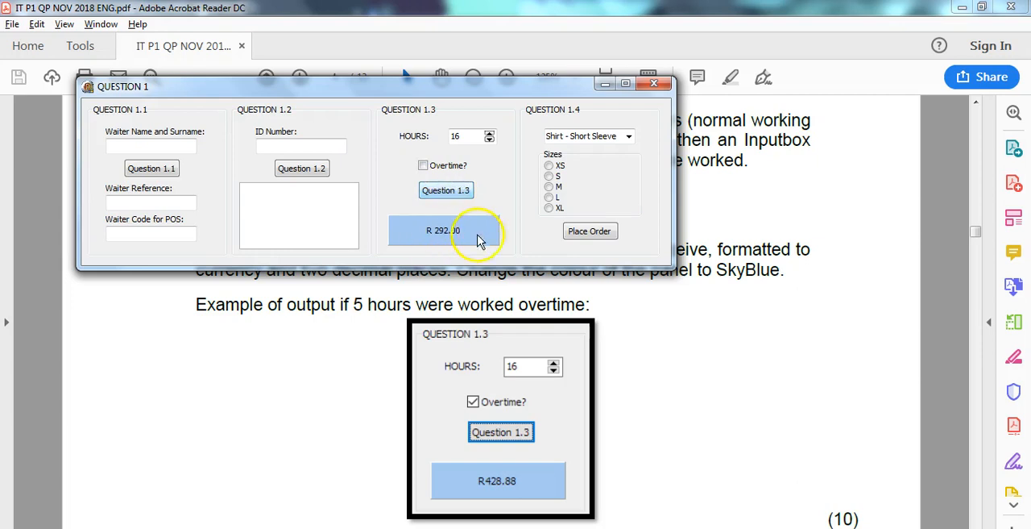
mouse_move(497, 320)
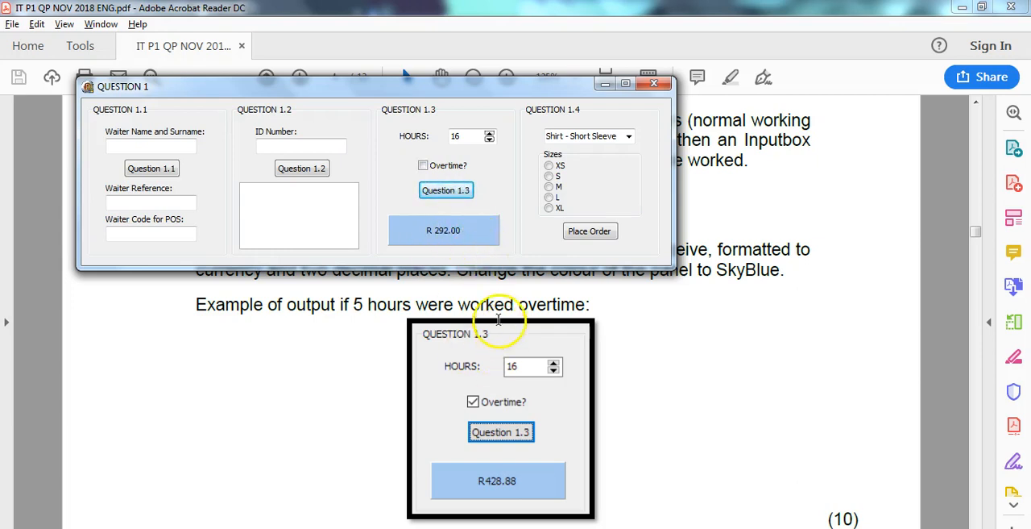